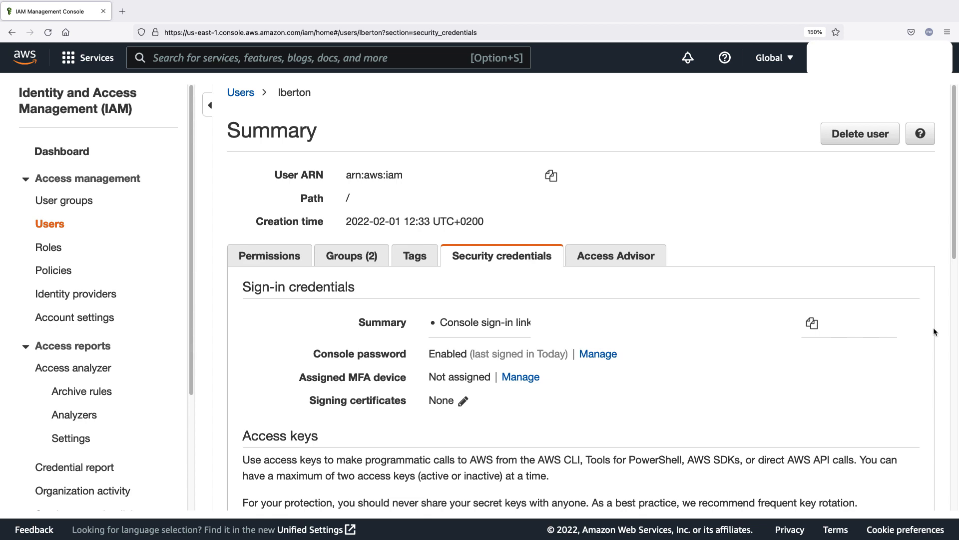
- Scroll to Access keys and create a new access key for the IAM user
{"action": "scroll", "scroll_direction": "down", "scroll_amount": 3}
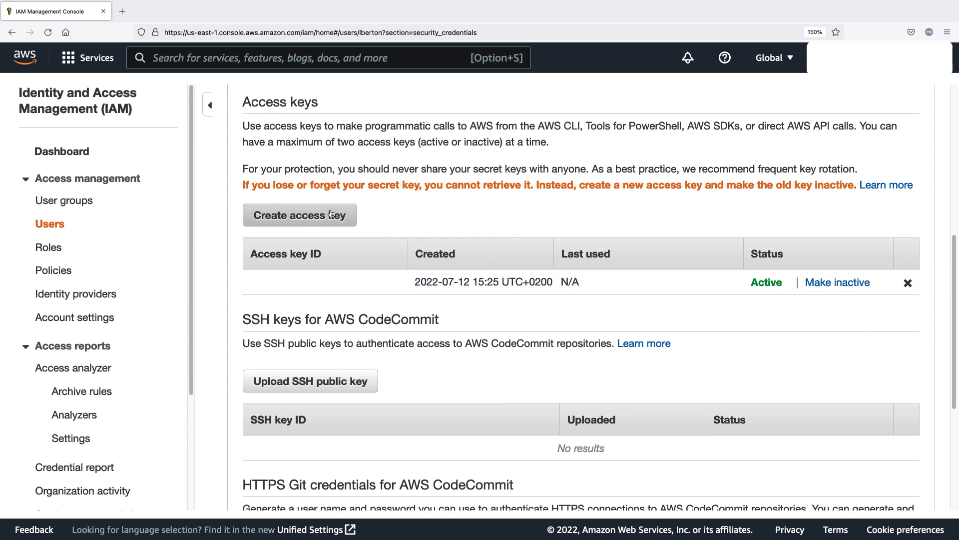
{"action": "mouse_move", "coordinate": [311, 222]}
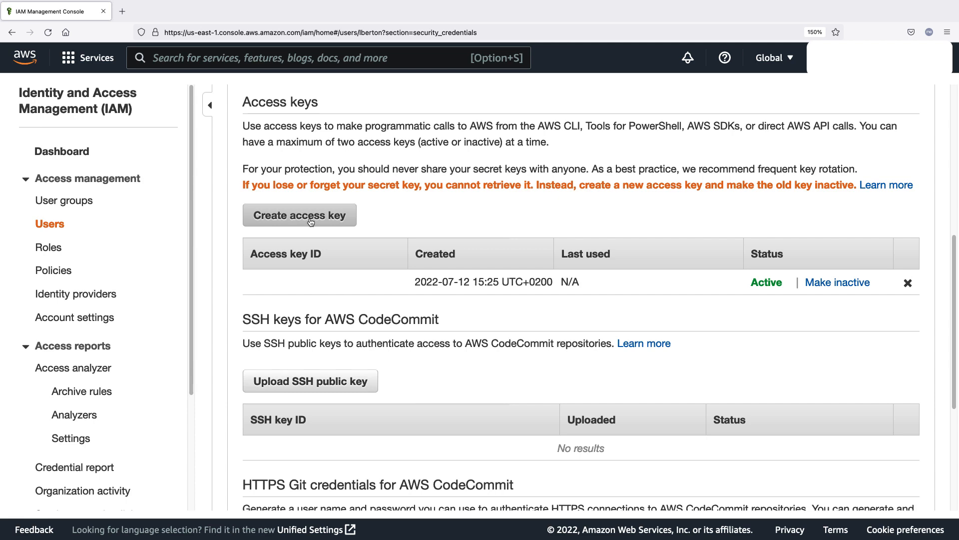
{"action": "left_click", "coordinate": [307, 215]}
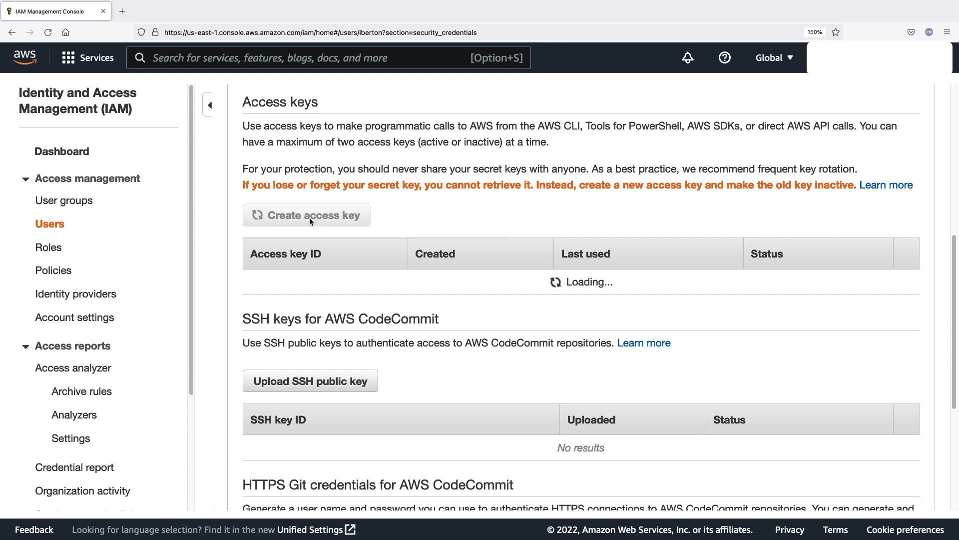
{"action": "left_click", "coordinate": [307, 215]}
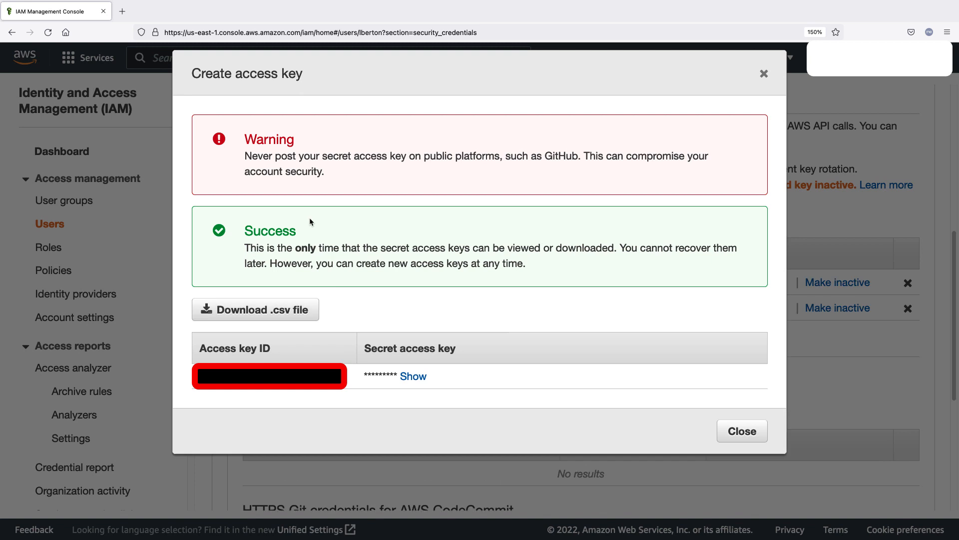
- Show the new key's secret access key in the creation confirmation
{"action": "left_click", "coordinate": [413, 377]}
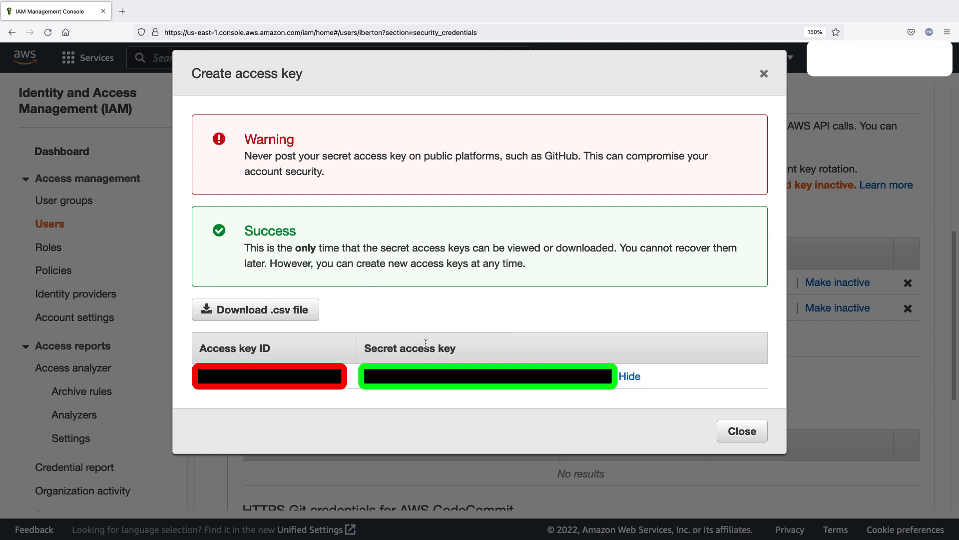
{"action": "mouse_move", "coordinate": [427, 327]}
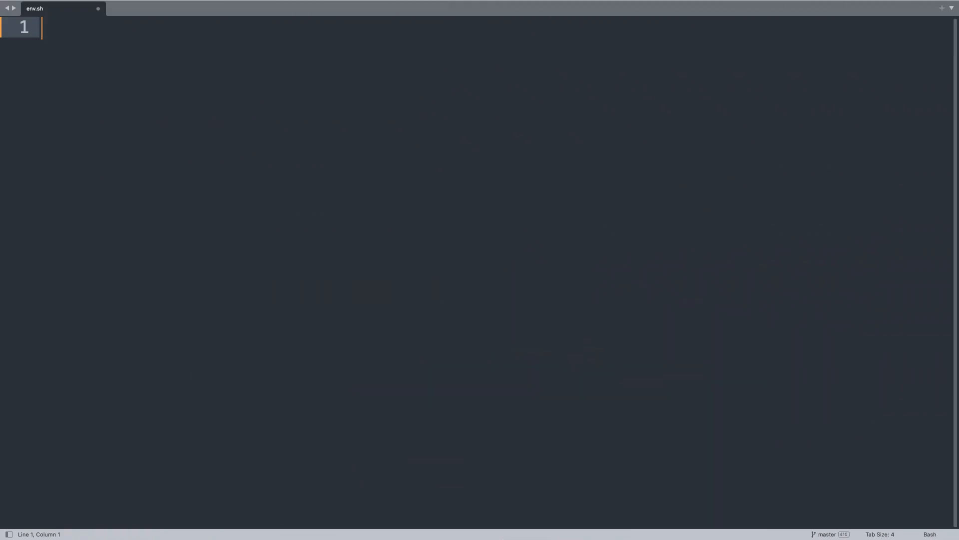
- Add the #!/bin/bash shebang and export AWS_ACCESS_KEY_ID="EXAMPLE" in env.sh
{"action": "type", "text": "#!/"}
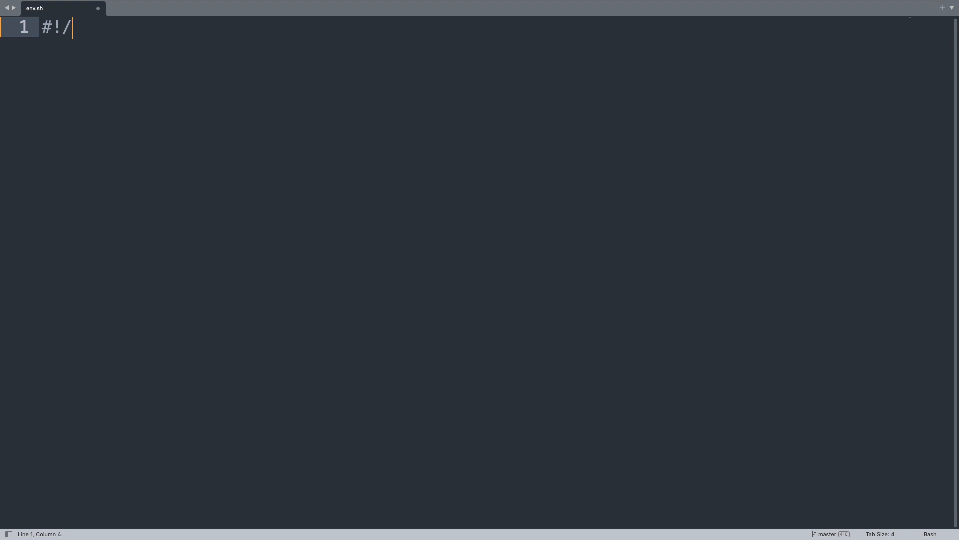
{"action": "type", "text": "bin/bash"}
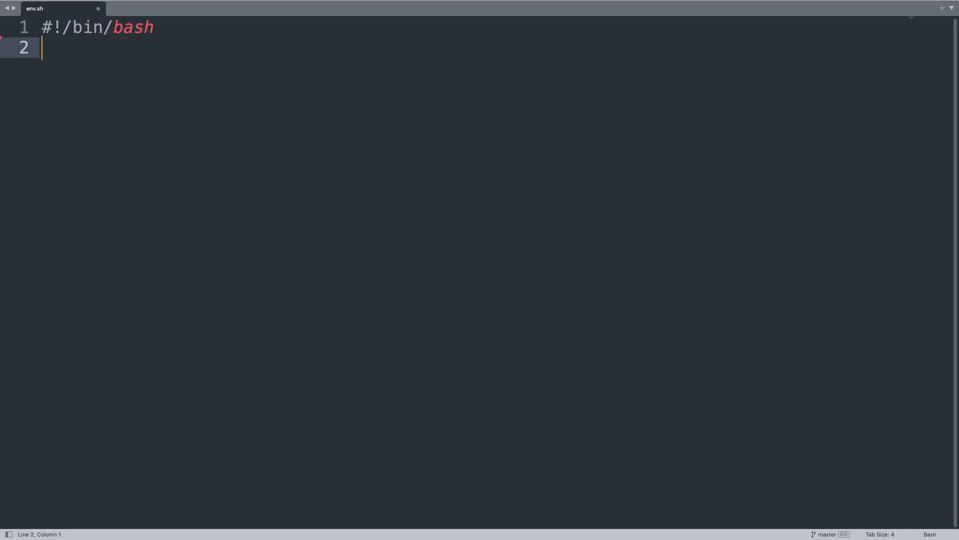
{"action": "type", "text": "export"}
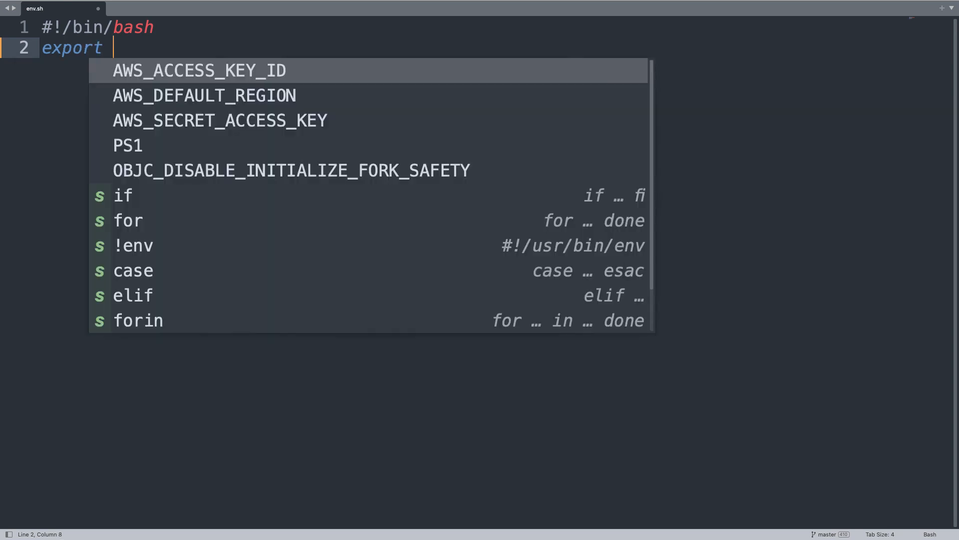
{"action": "type", "text": "AWS"}
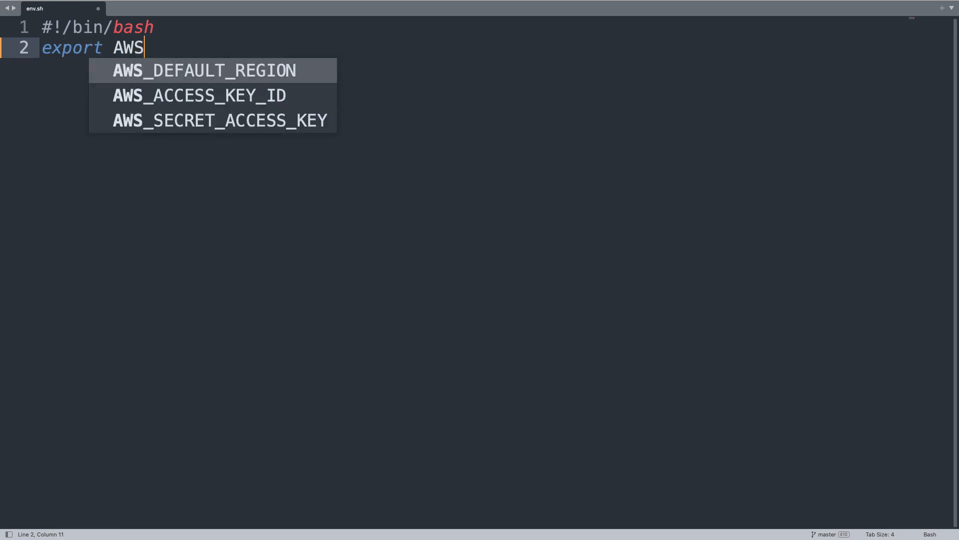
{"action": "type", "text": "_ACCESS_KEY_ID"}
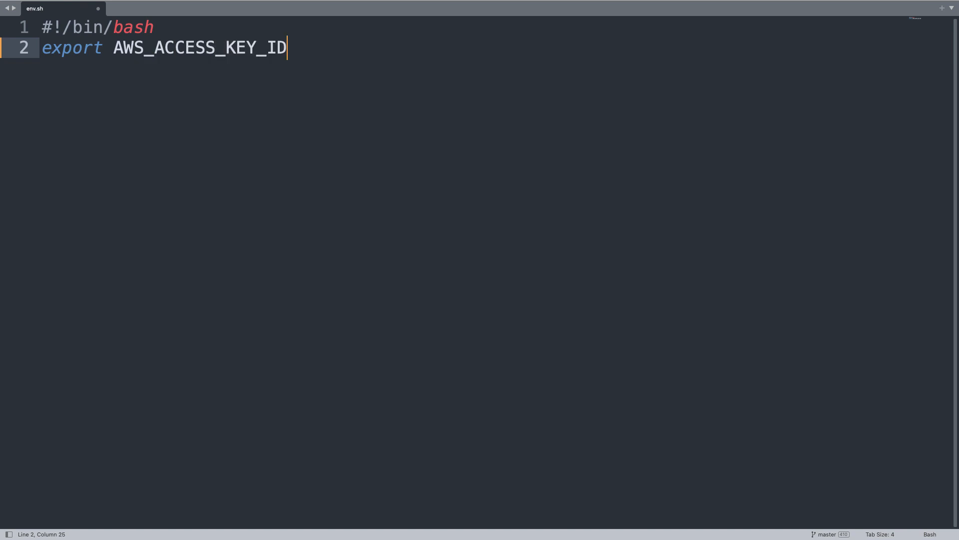
{"action": "type", "text": "=\"E\""}
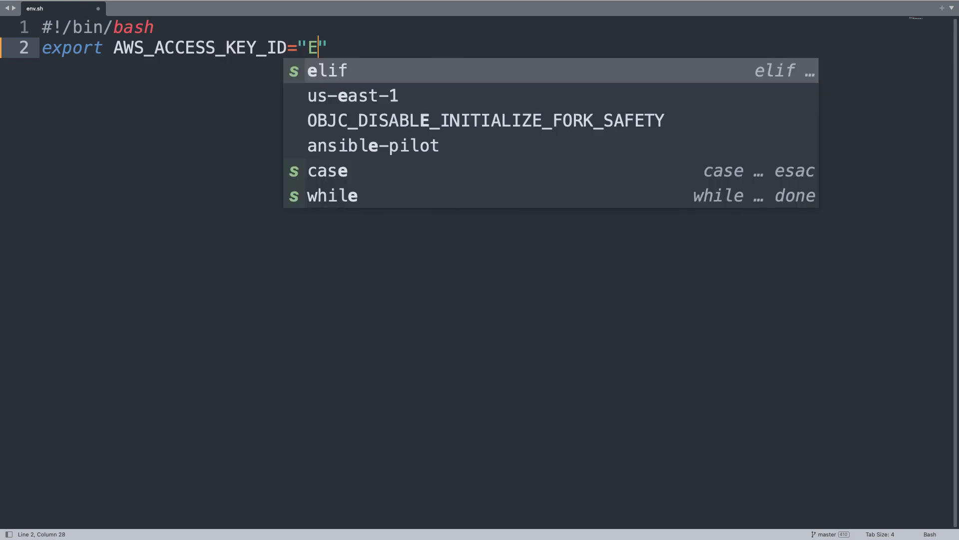
{"action": "type", "text": "XAMPLE"}
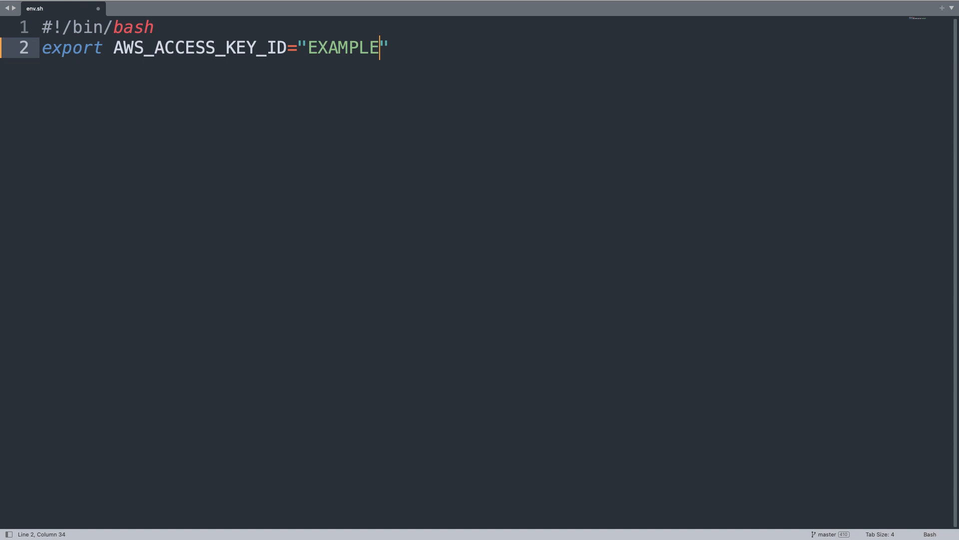
{"action": "key", "text": "Right"}
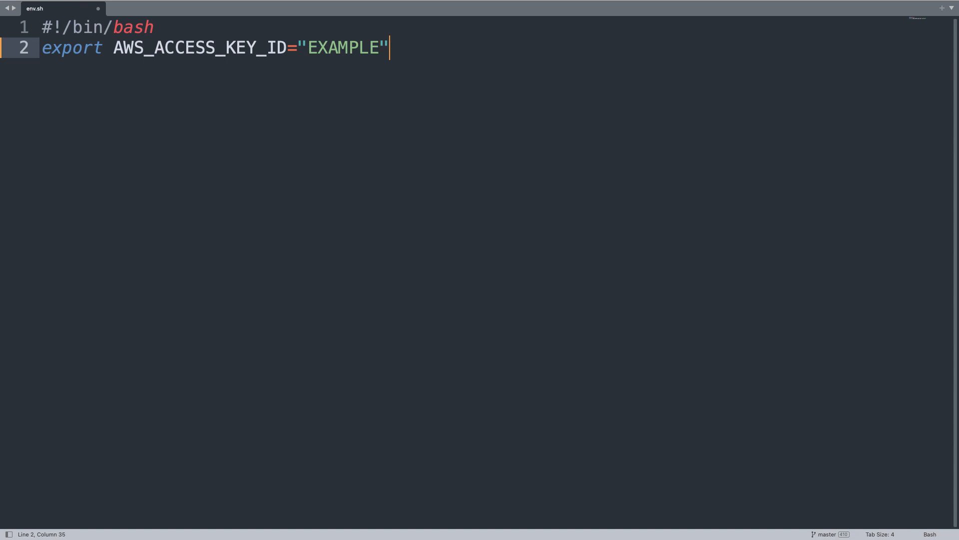
{"action": "key", "text": "Enter"}
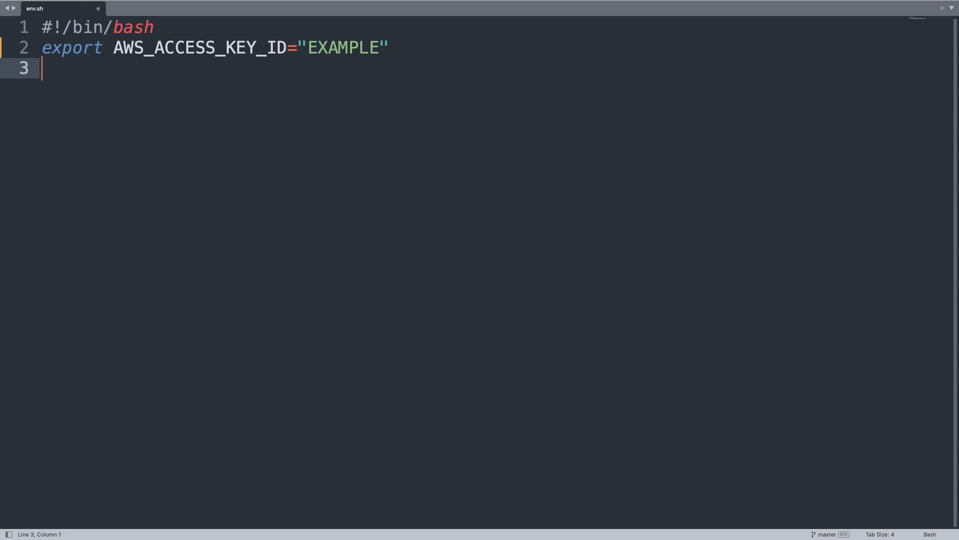
- Export AWS_SECRET_ACCESS_KEY with the SECRET value on the next line
{"action": "type", "text": "export"}
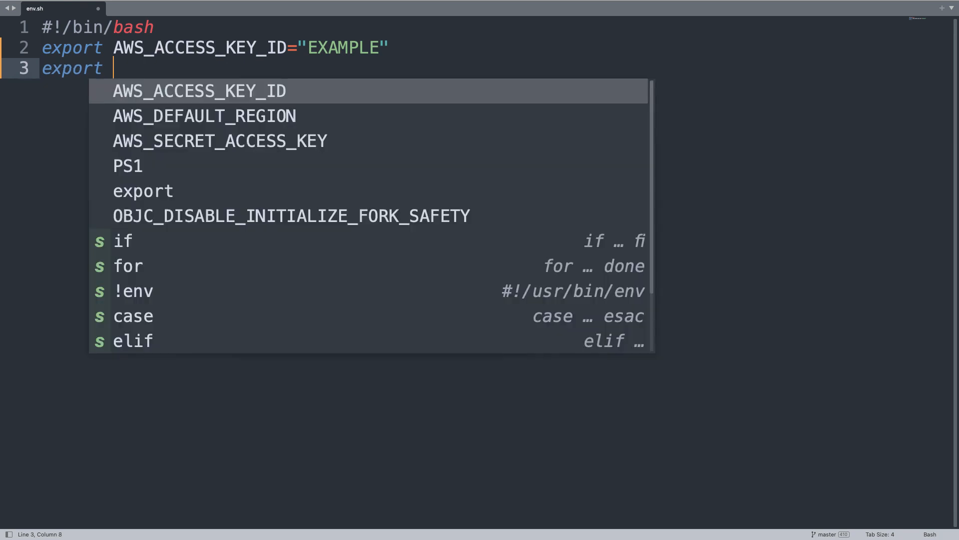
{"action": "type", "text": "AWS"}
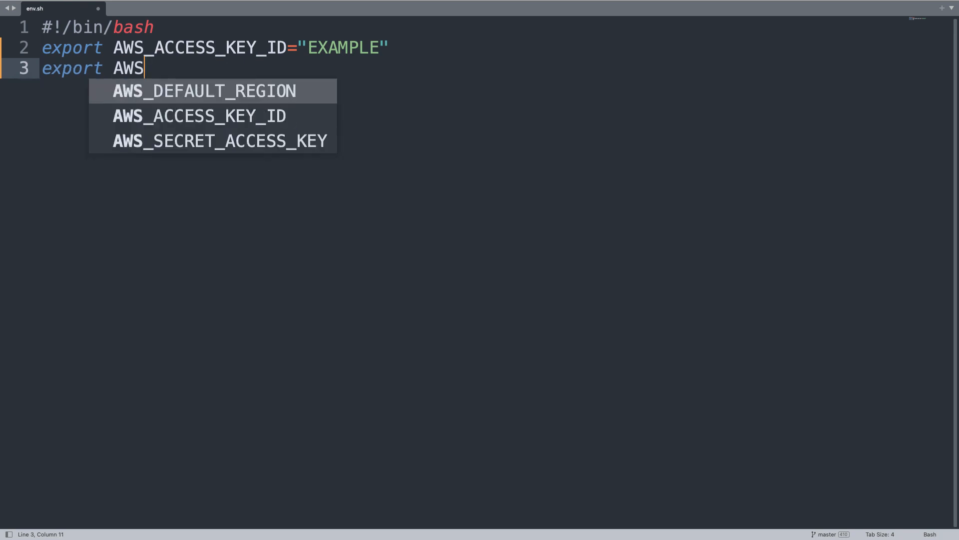
{"action": "type", "text": "_S"}
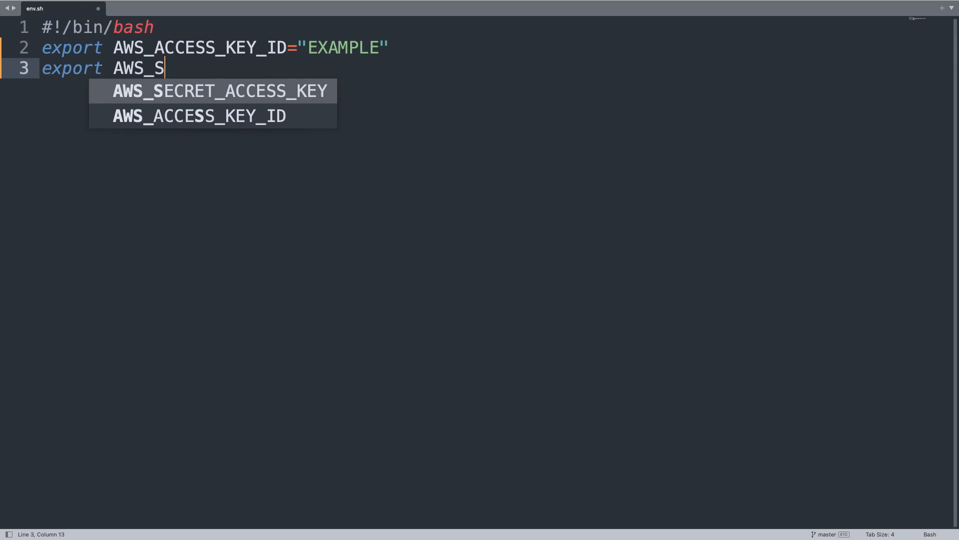
{"action": "type", "text": "ECRET_A"}
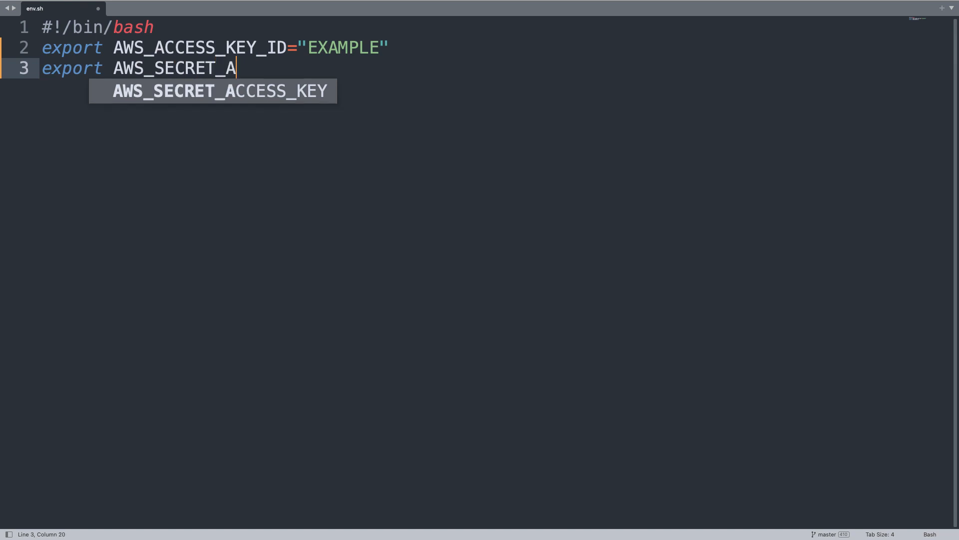
{"action": "type", "text": "CCESS_J"}
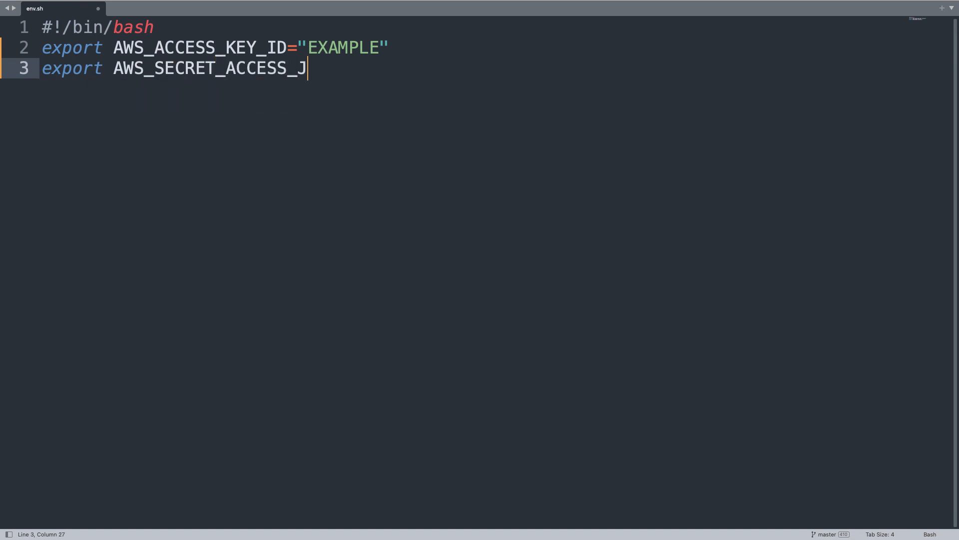
{"action": "type", "text": "EY=\""}
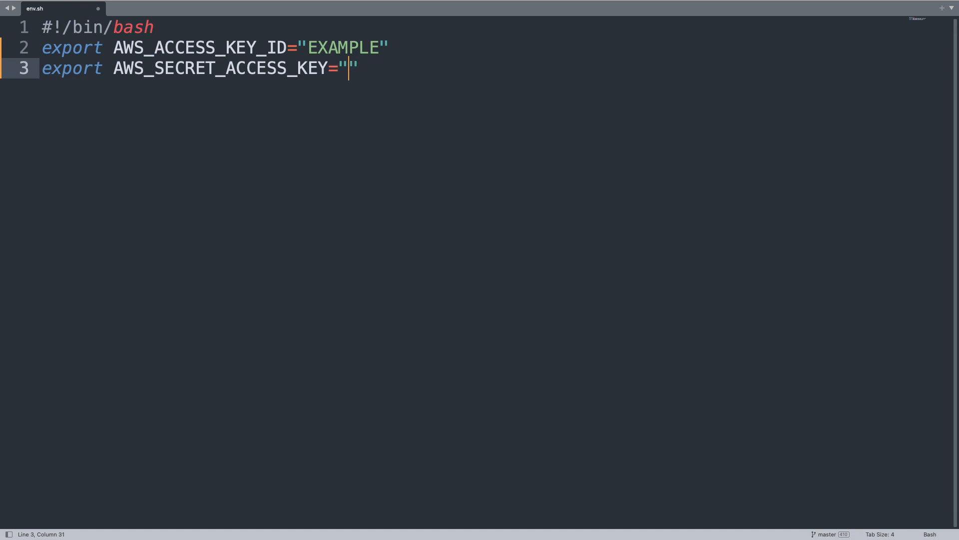
{"action": "type", "text": "SECRET"}
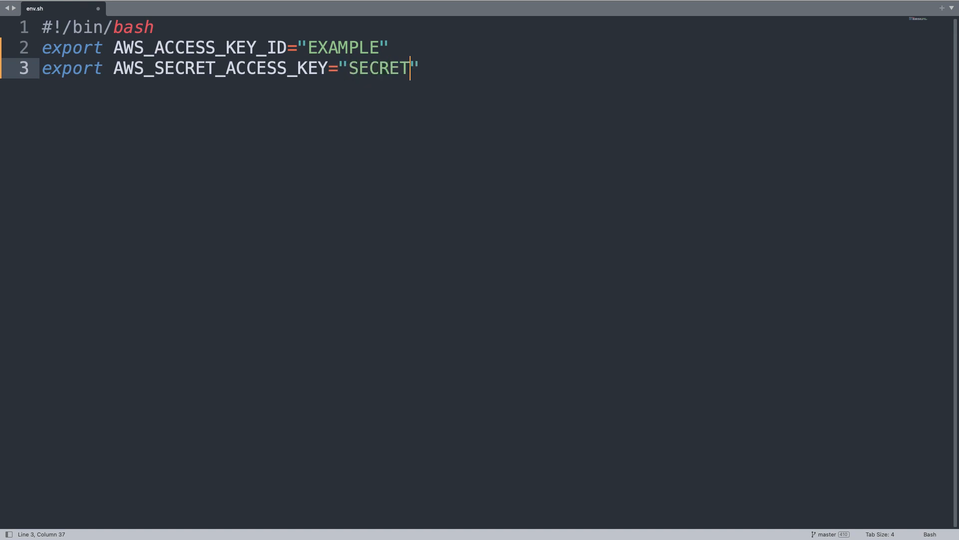
{"action": "key", "text": "Enter"}
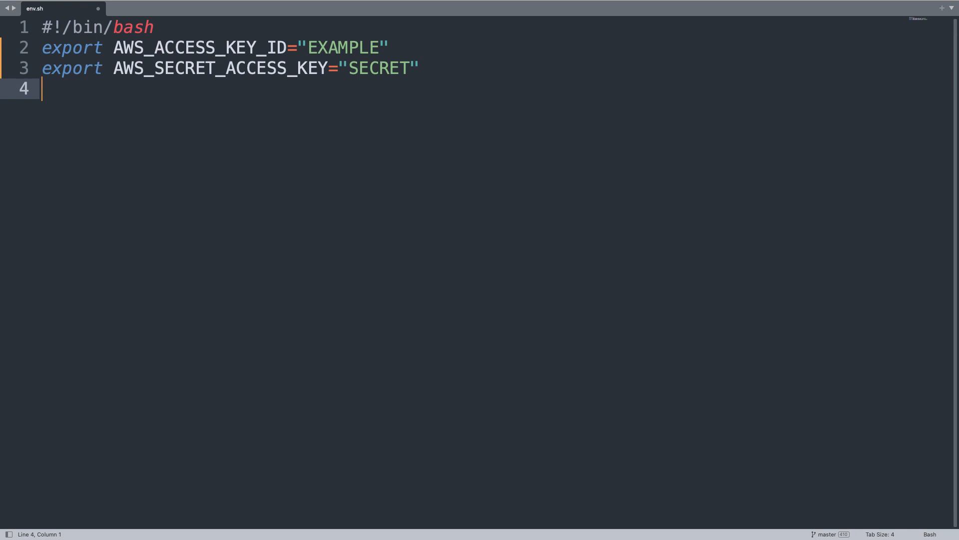
- Export AWS_DEFAULT_REGION set to a us-east region value
{"action": "type", "text": "exp"}
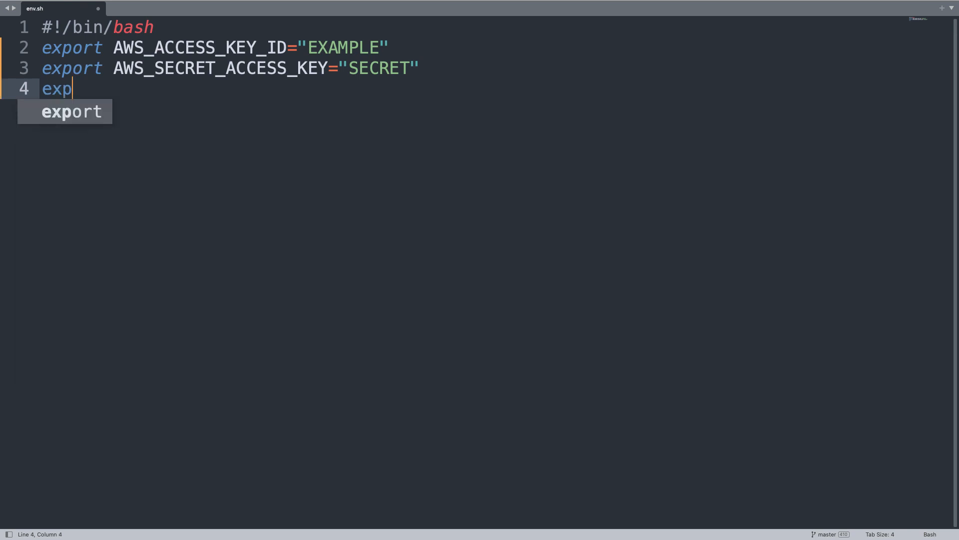
{"action": "type", "text": "ort AWS_"}
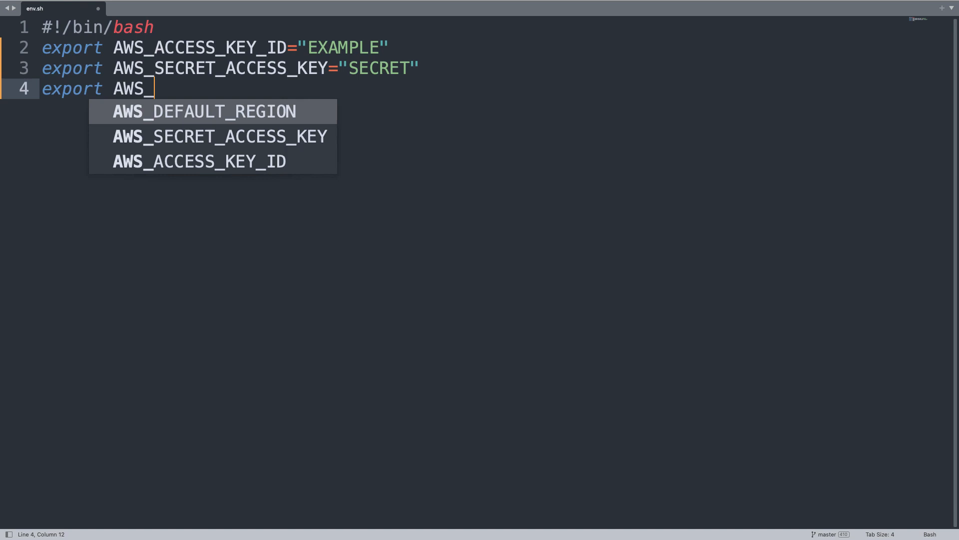
{"action": "type", "text": "DEFAU"}
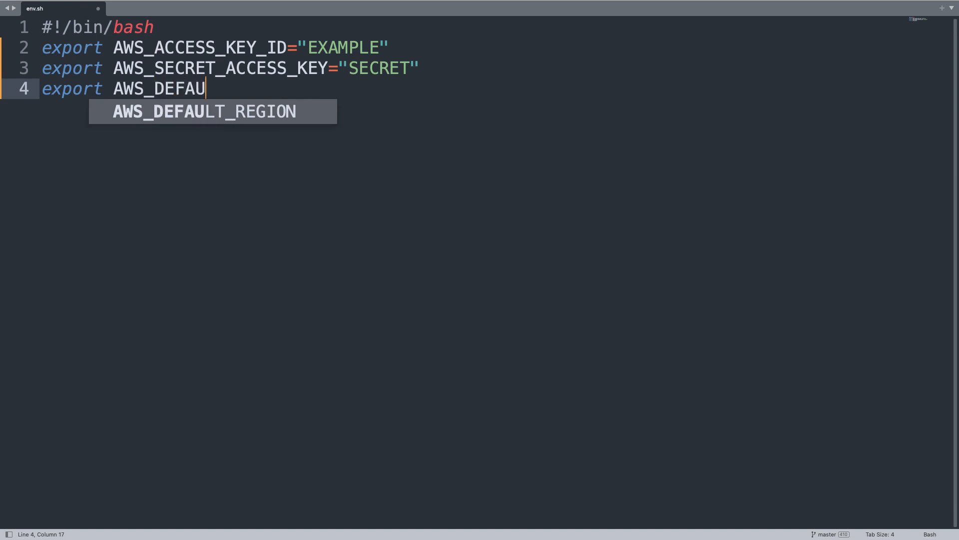
{"action": "type", "text": "LT_REG"}
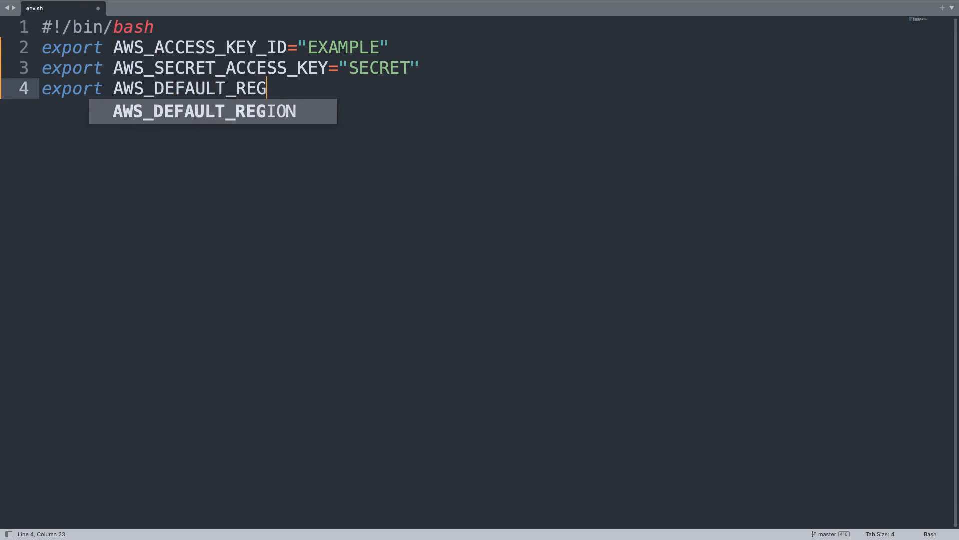
{"action": "key", "text": "Tab"}
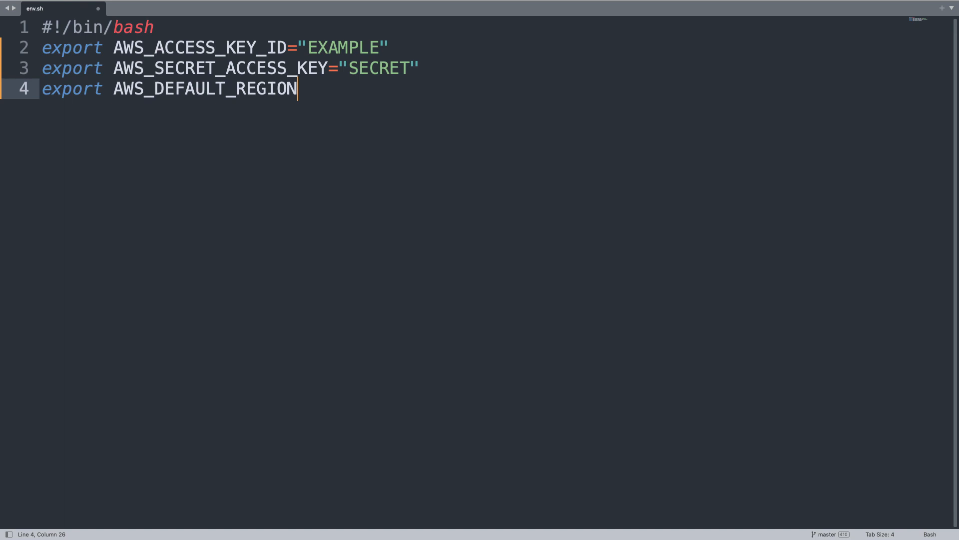
{"action": "type", "text": "=\"u"}
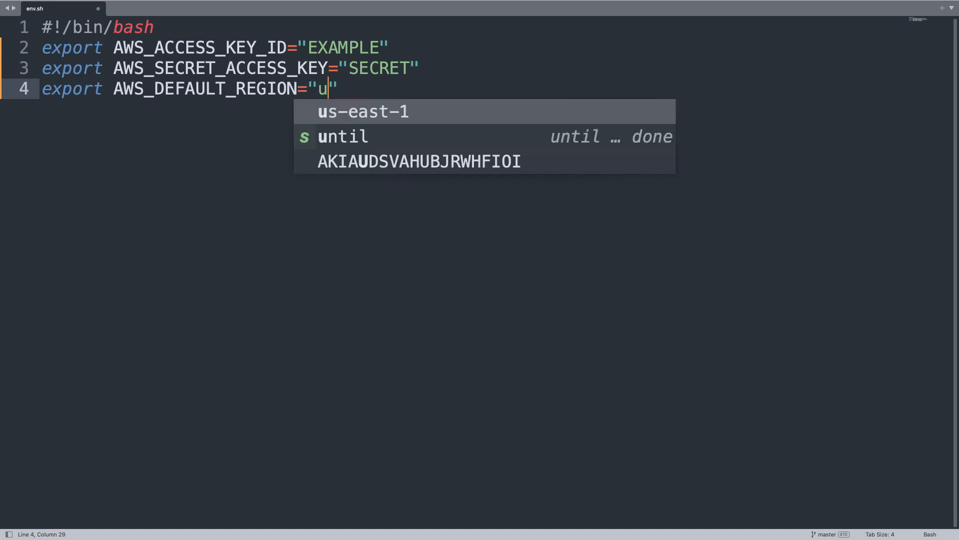
{"action": "type", "text": "s-eas"}
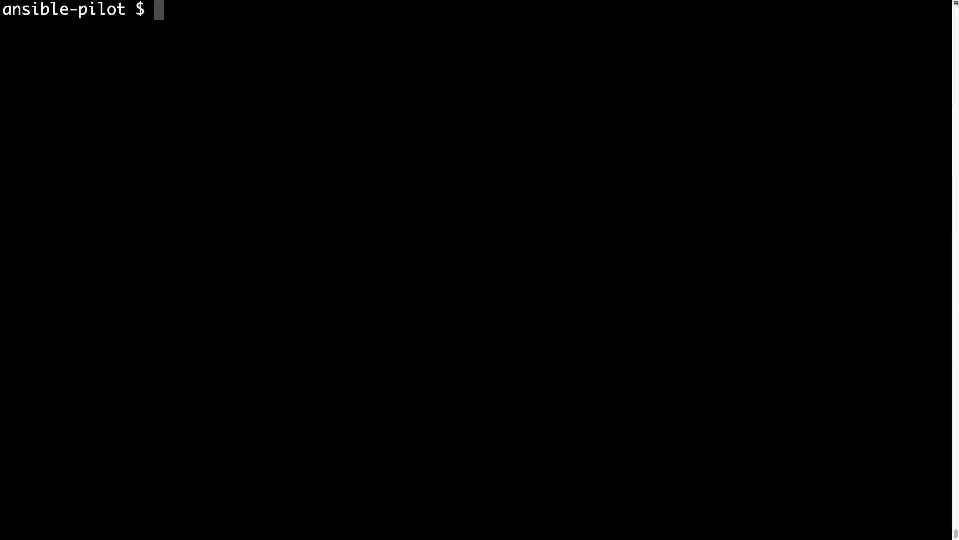
- SSH into demo.example.com as devops and enter the aws folder
{"action": "type", "text": "ssh dev"}
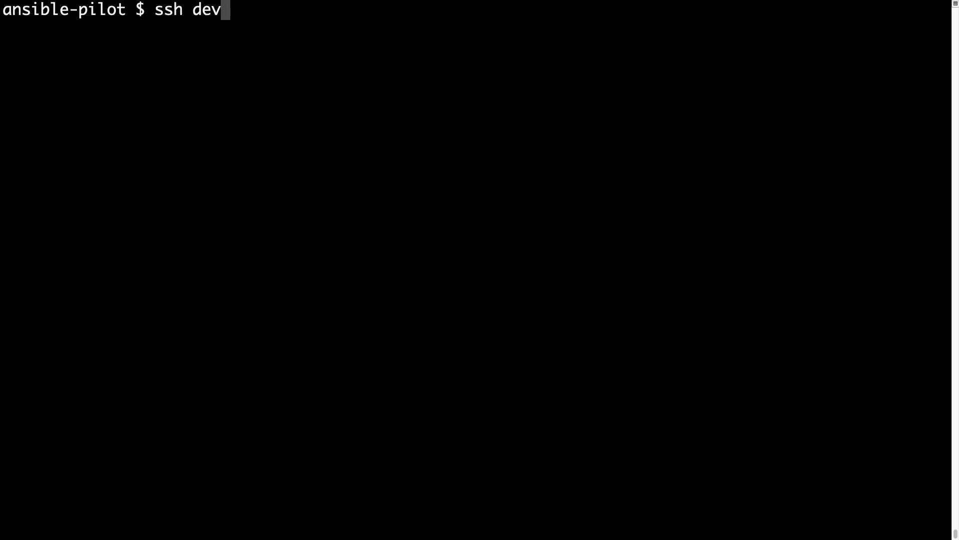
{"action": "type", "text": "ops@dem"}
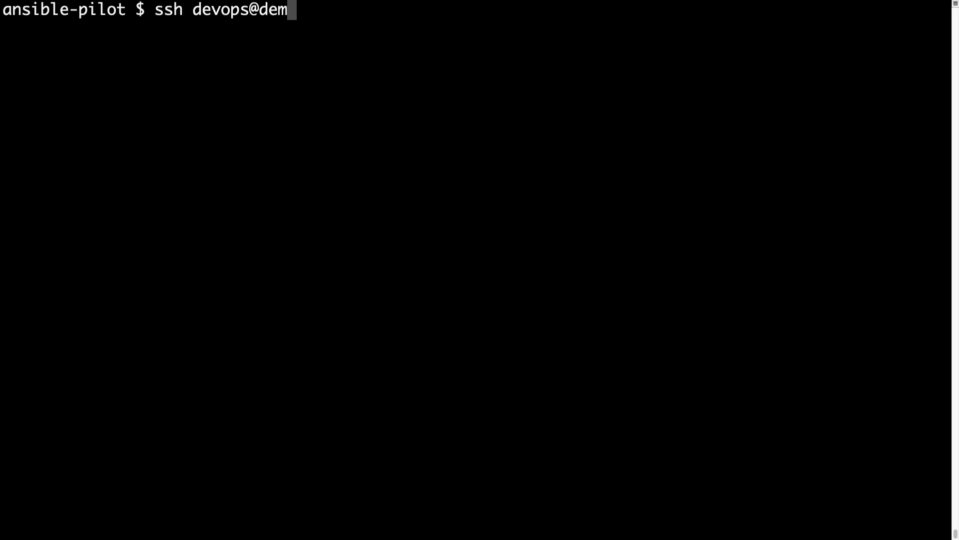
{"action": "type", "text": "o.example."}
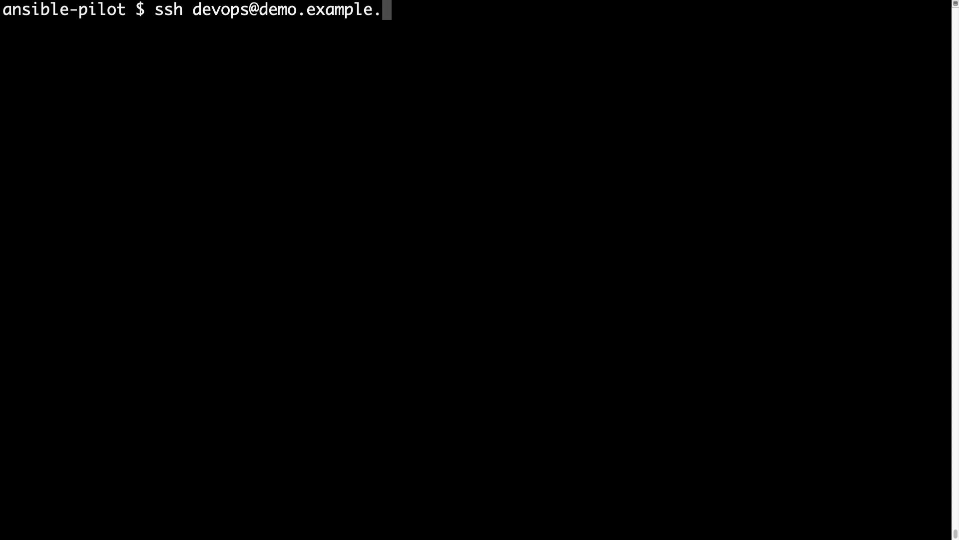
{"action": "type", "text": "com"}
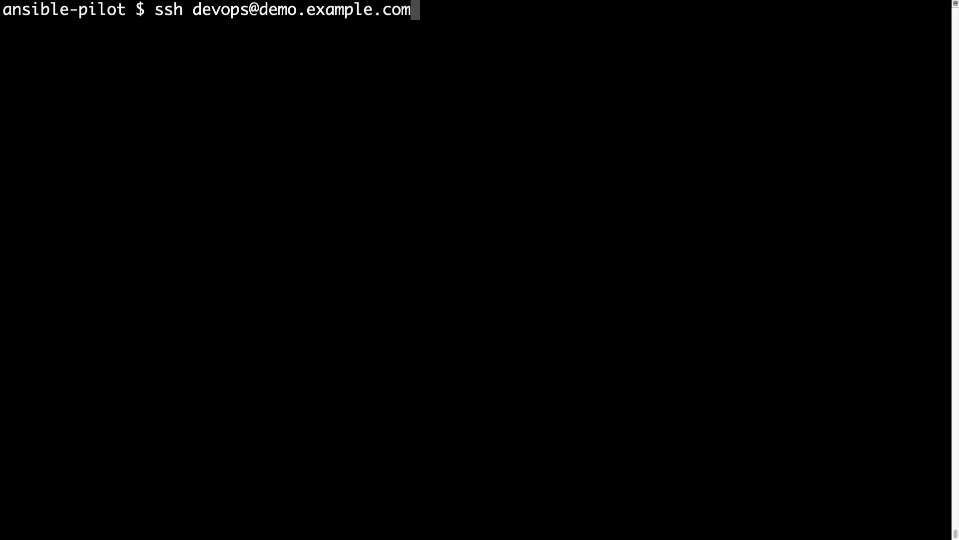
{"action": "type", "text": "cd"}
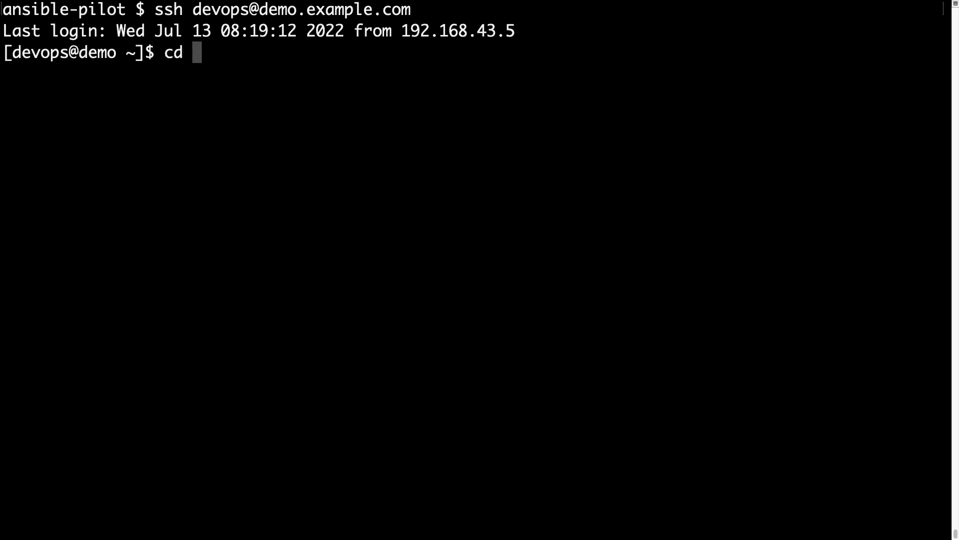
{"action": "type", "text": "aws"}
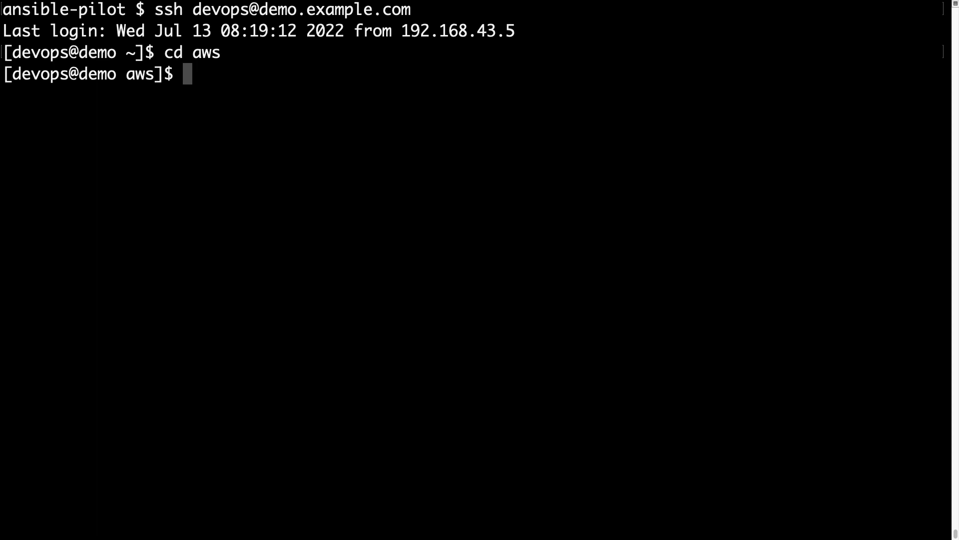
- List the folder tree, confirm Ansible 2.12.2, and become root with sudo su
{"action": "type", "text": "tree"}
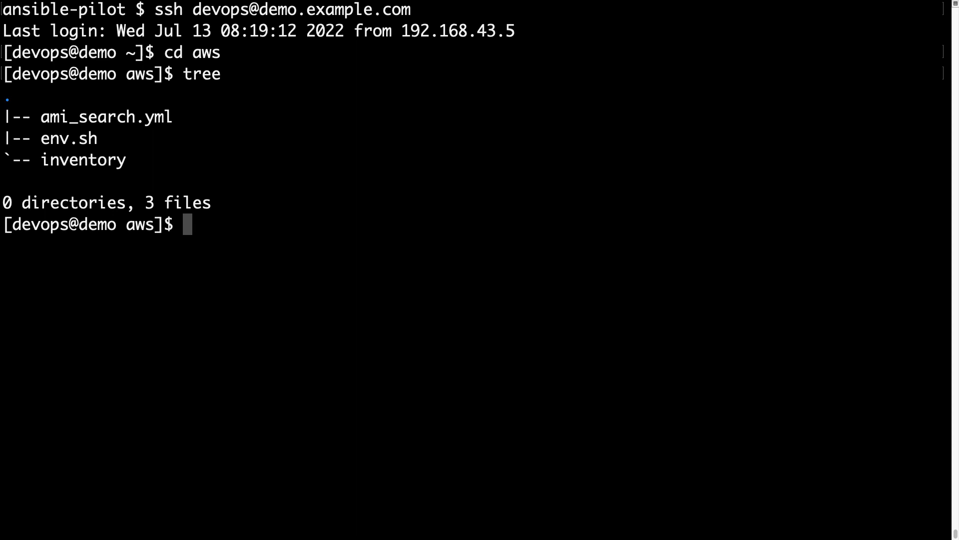
{"action": "type", "text": "ansible --version"}
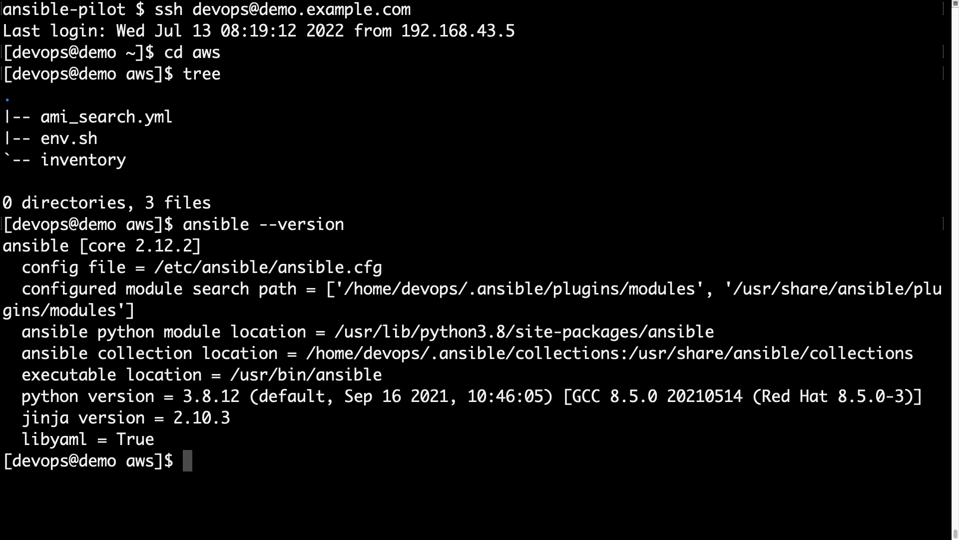
{"action": "type", "text": "sudo su"}
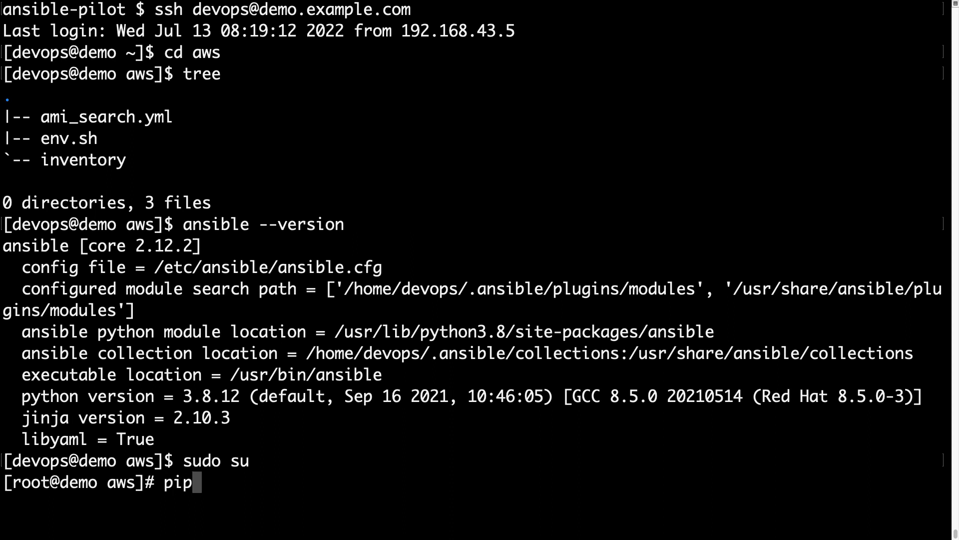
- Install boto3 with pip3.8
{"action": "type", "text": "3.8 install"}
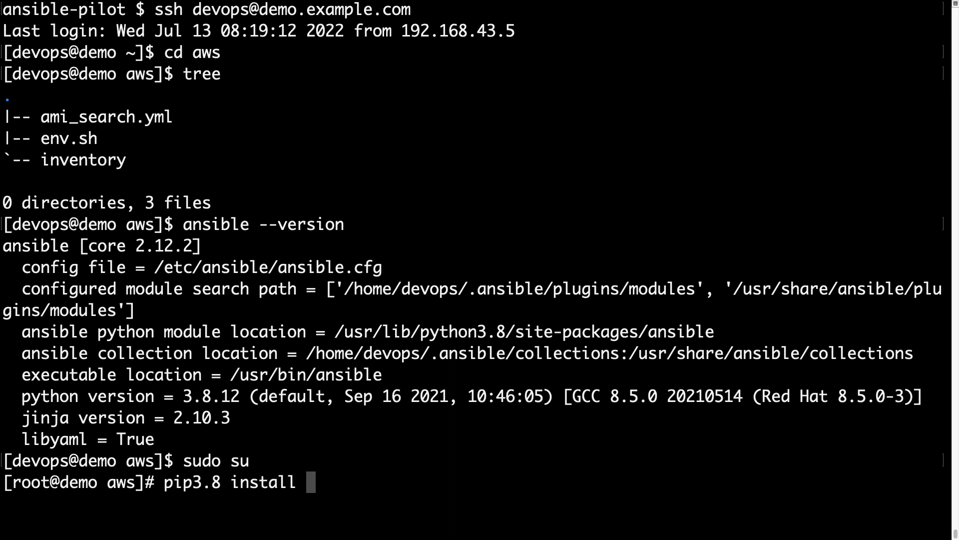
{"action": "type", "text": "o"}
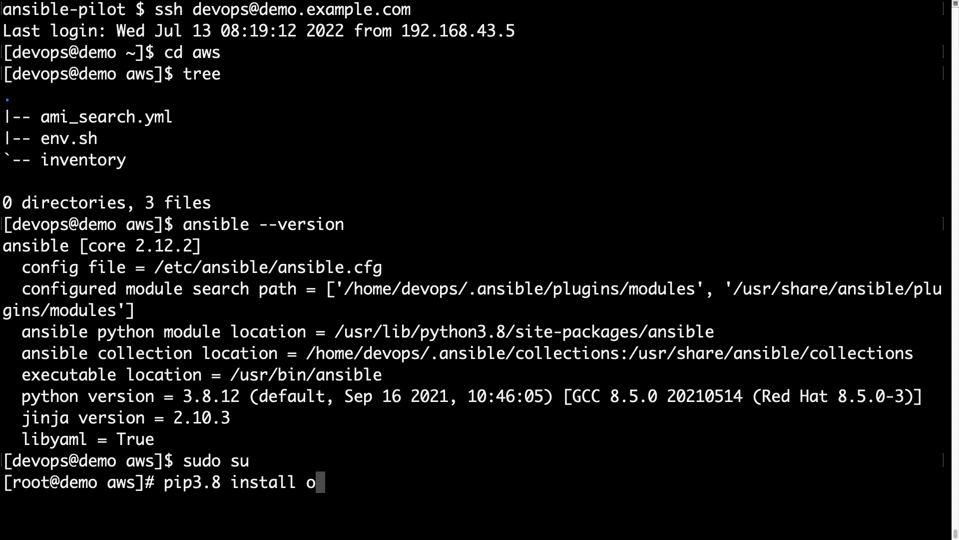
{"action": "type", "text": "boto3"}
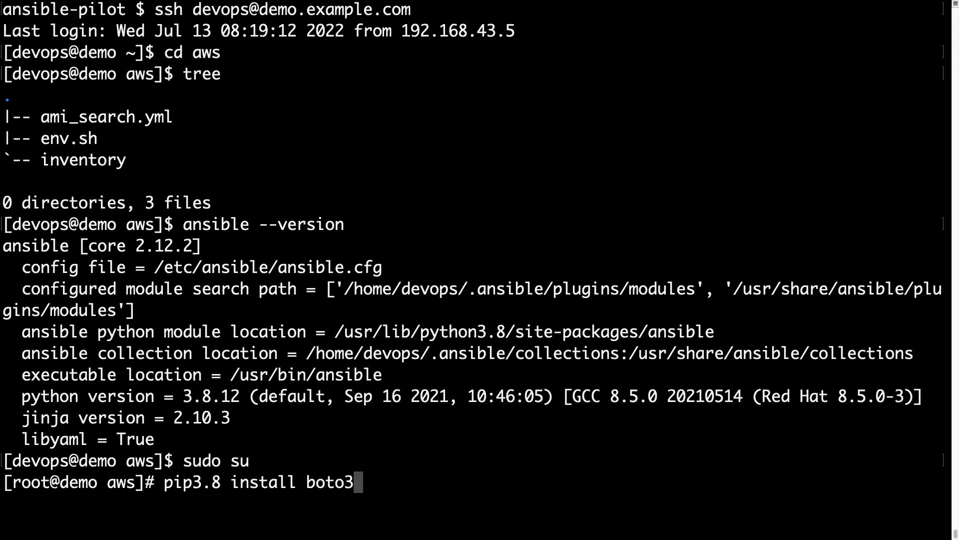
{"action": "key", "text": "Return"}
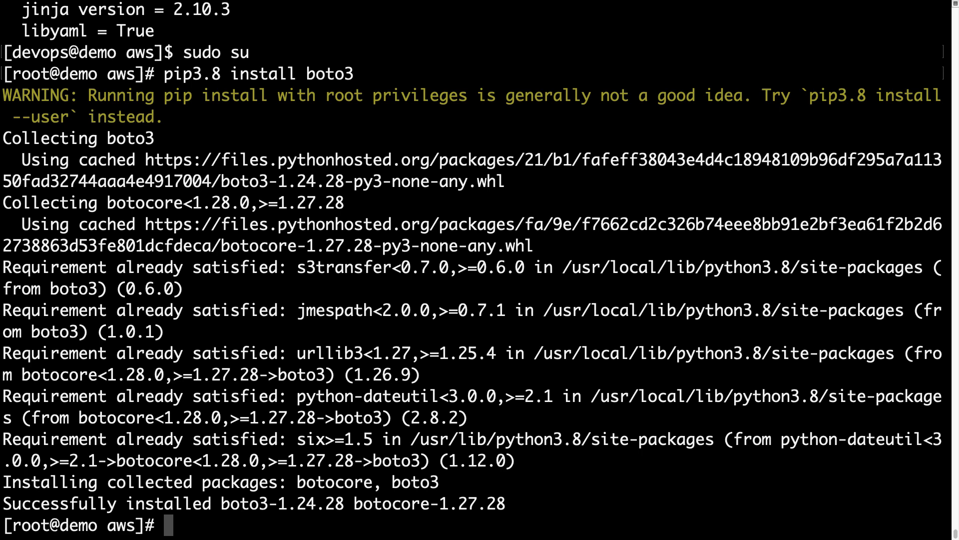
- Confirm boto3 1.24.28 and botocore 1.27.28 via pip3.8 list | grep boto, then exit root
{"action": "type", "text": "pip3.8 list |"}
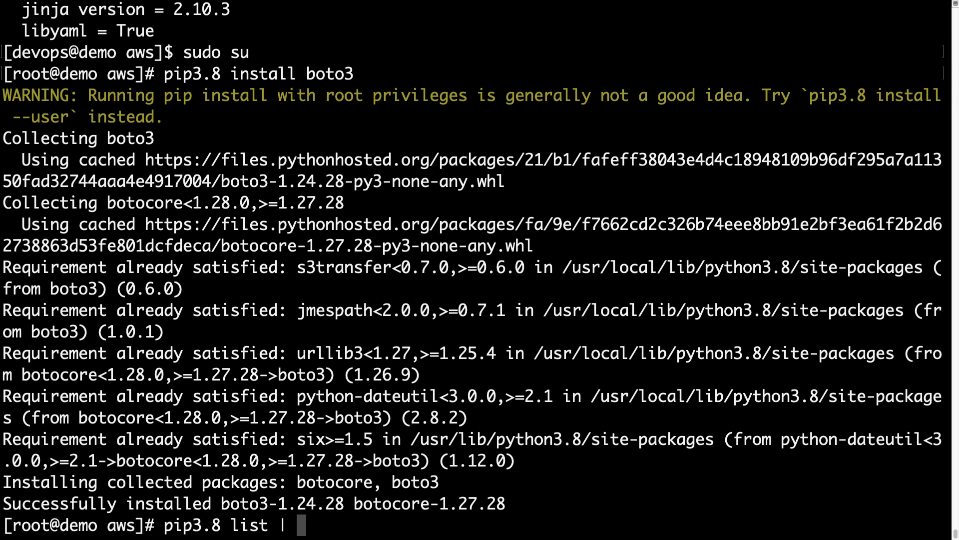
{"action": "type", "text": "grep boto"}
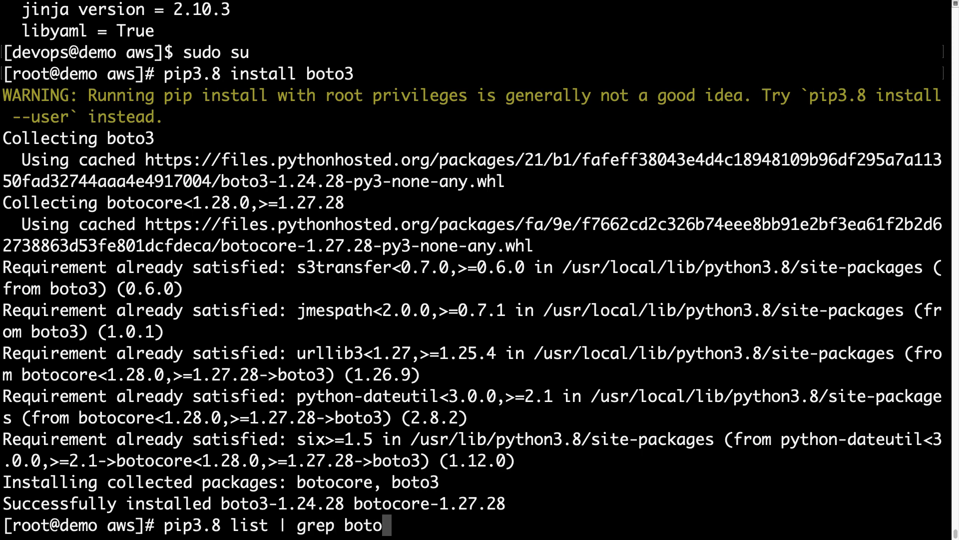
{"action": "key", "text": "Return"}
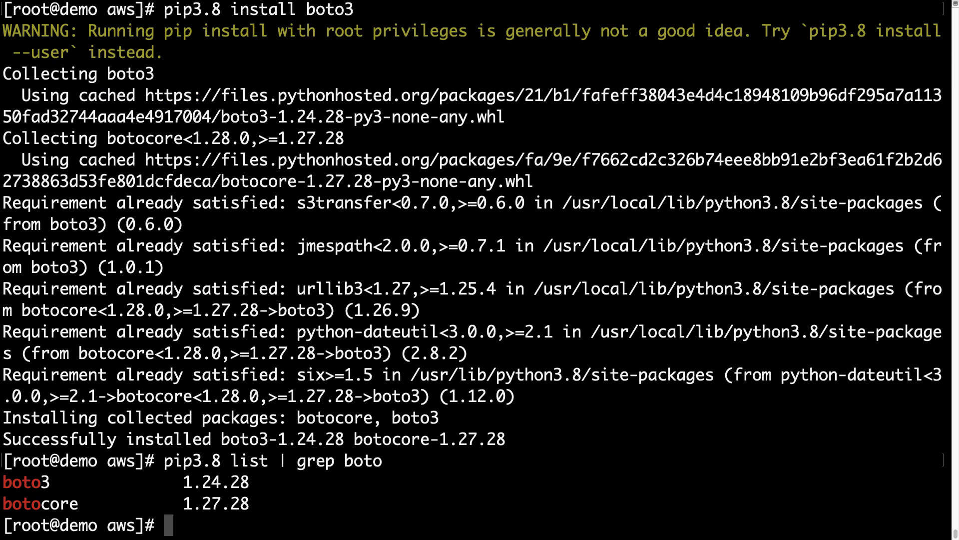
{"action": "type", "text": "exit"}
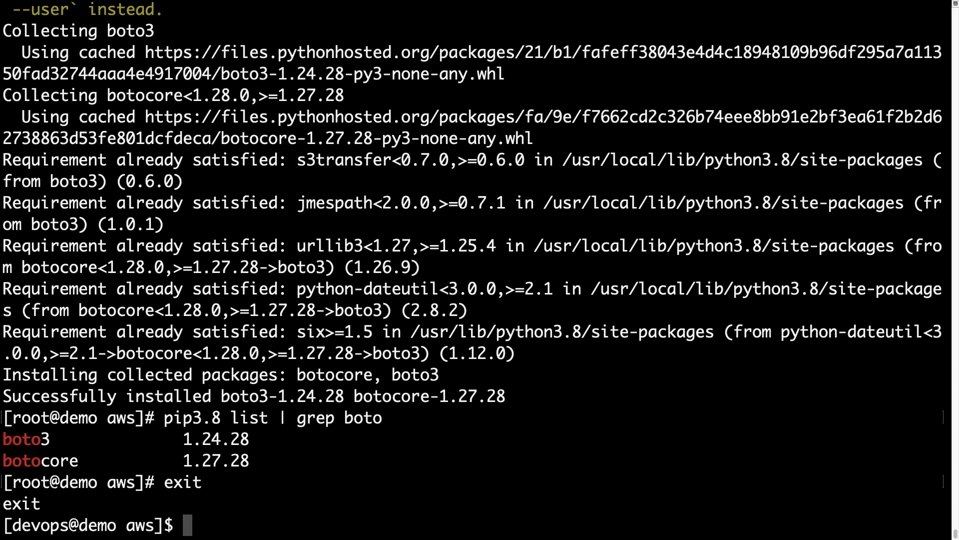
- Force-install the amazon.aws collection with ansible-galaxy, getting version 4.0.0
{"action": "type", "text": "ansible-gala"}
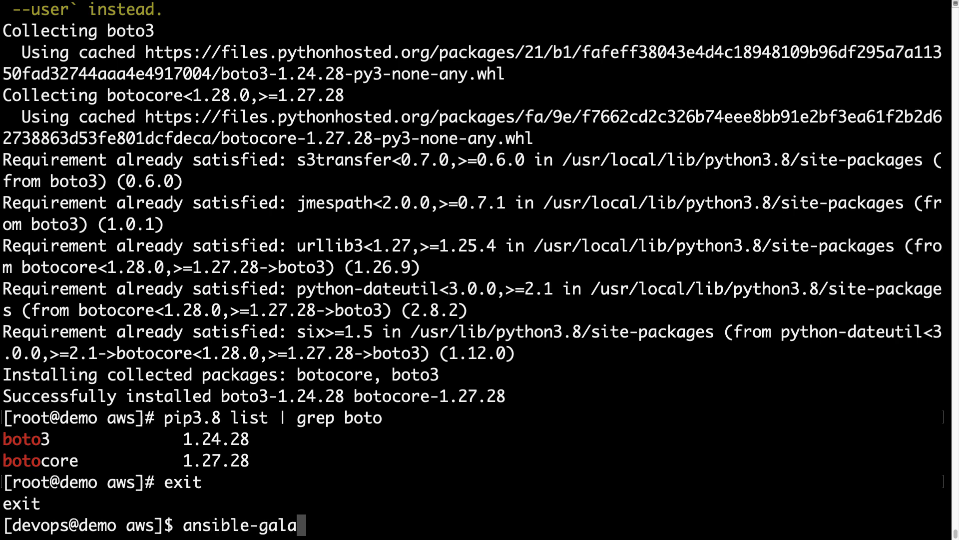
{"action": "type", "text": "xy l"}
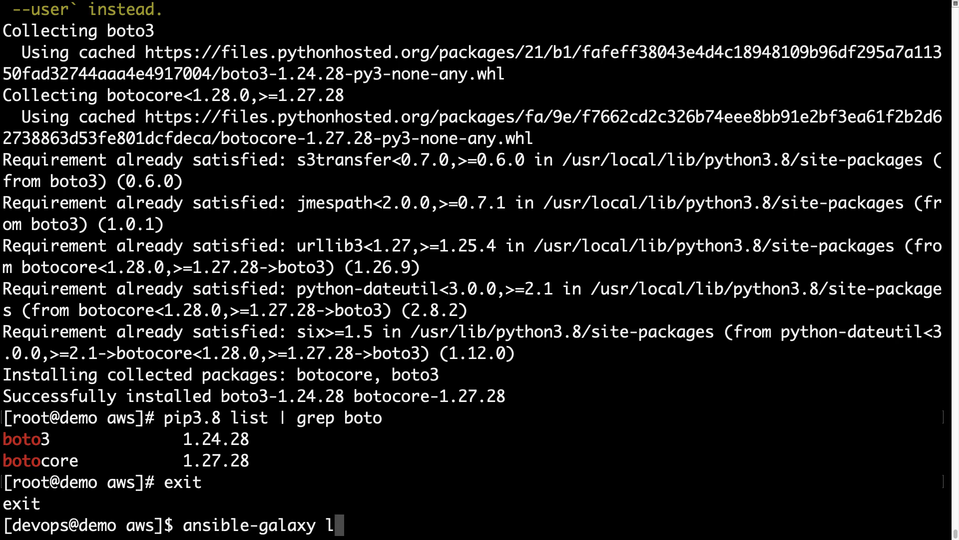
{"action": "type", "text": "ollection"}
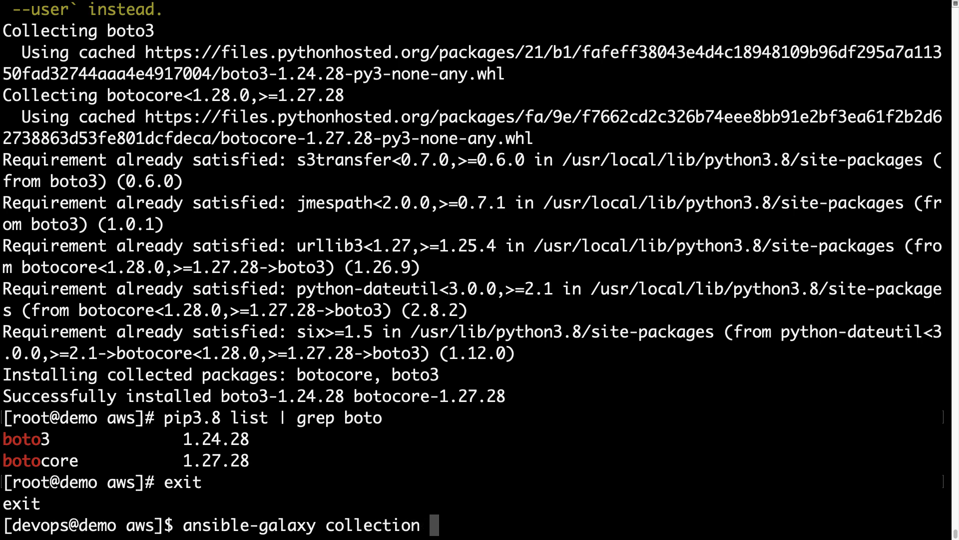
{"action": "type", "text": "list amazon"}
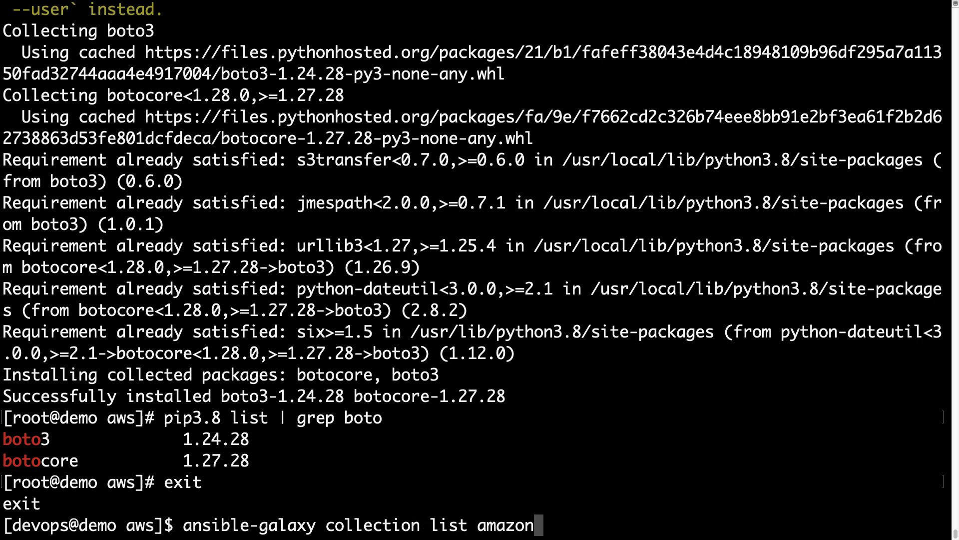
{"action": "type", "text": ".aws"}
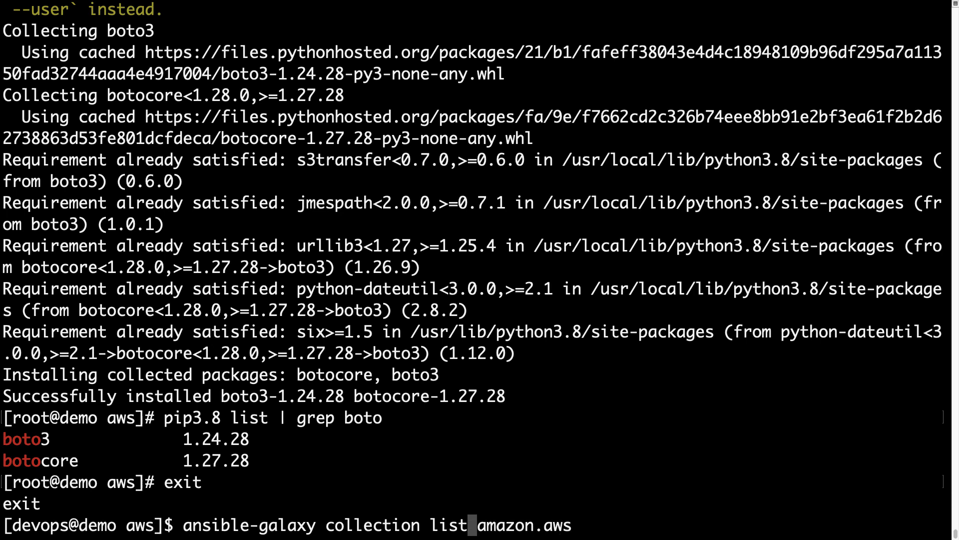
{"action": "type", "text": "install"}
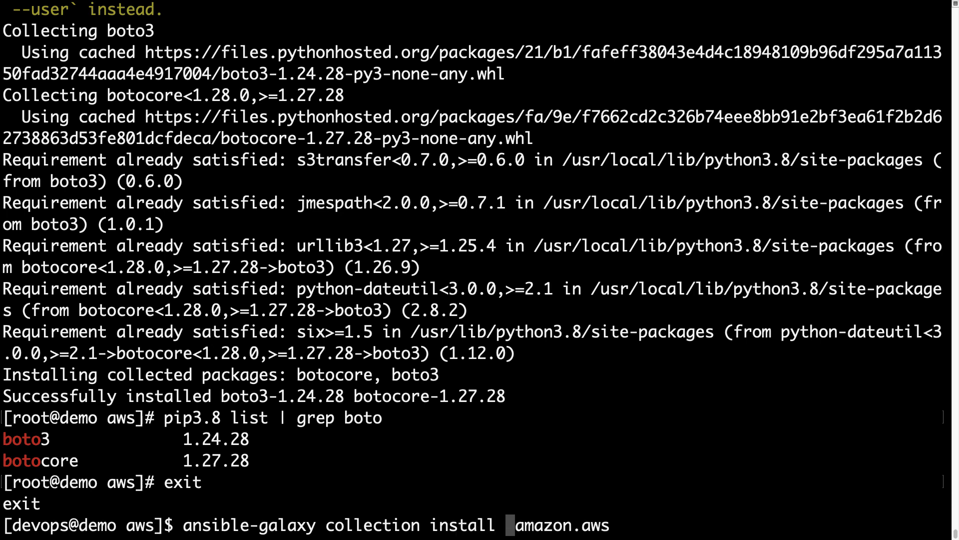
{"action": "type", "text": "--force"}
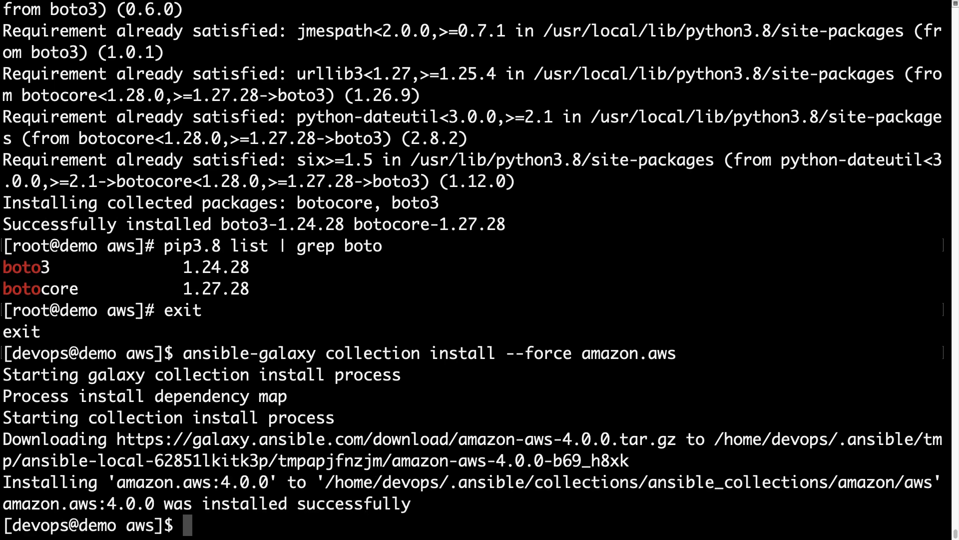
- List amazon.aws collections showing 2.1.0 and 4.0.0, then list the project files
{"action": "type", "text": "ansible-galaxy"}
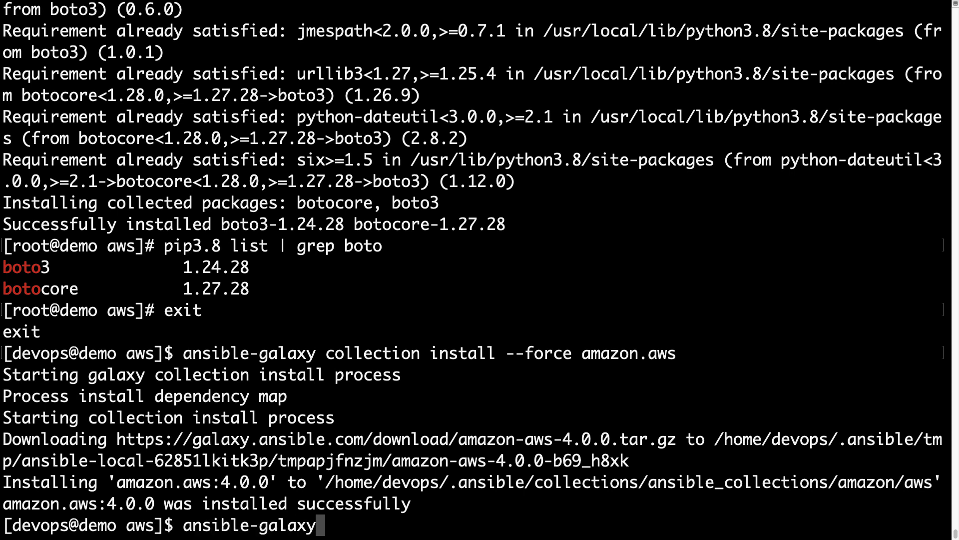
{"action": "type", "text": "collection list amazon"}
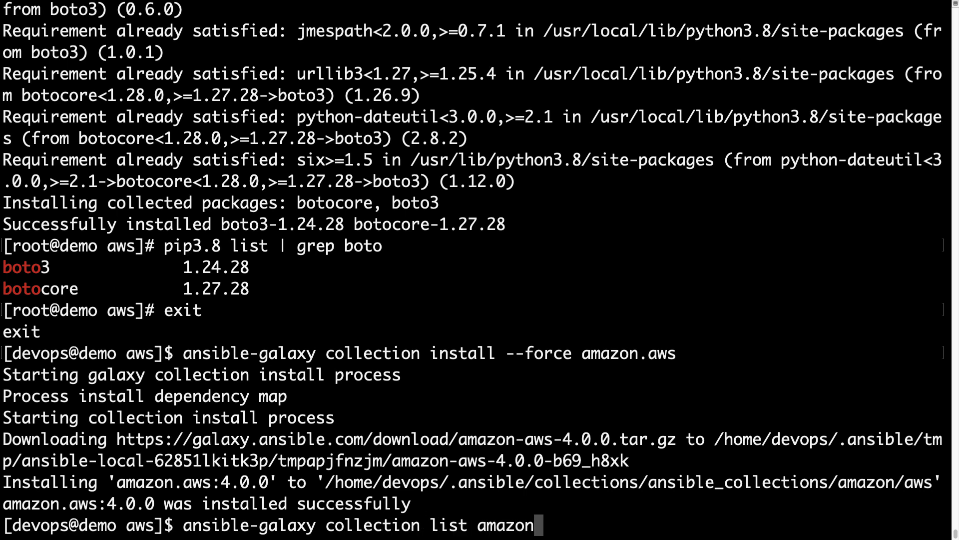
{"action": "type", "text": ".aws"}
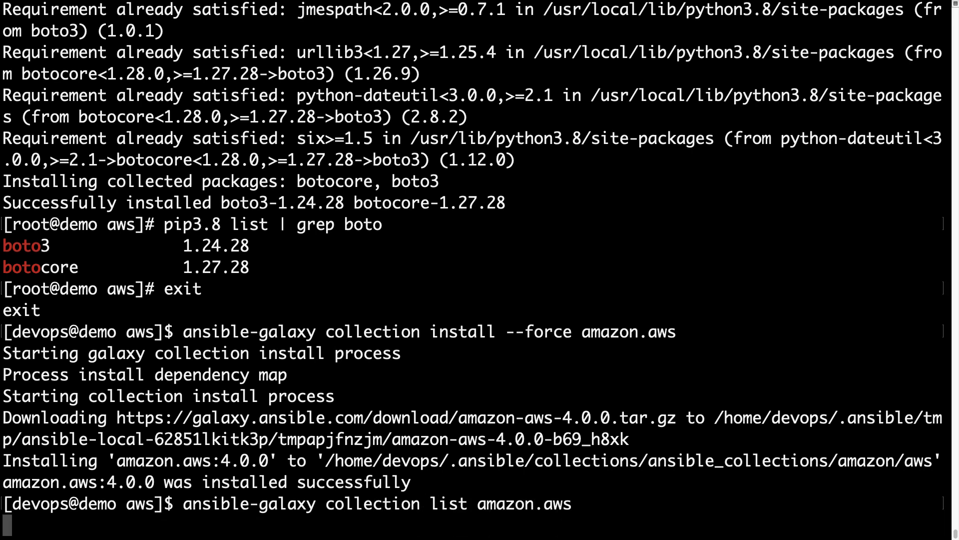
{"action": "key", "text": "Return"}
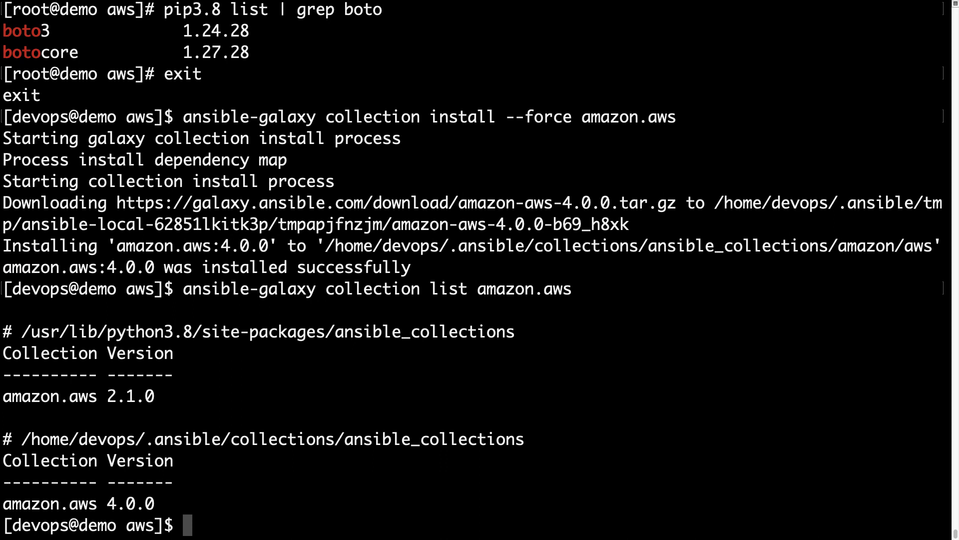
{"action": "type", "text": "ls"}
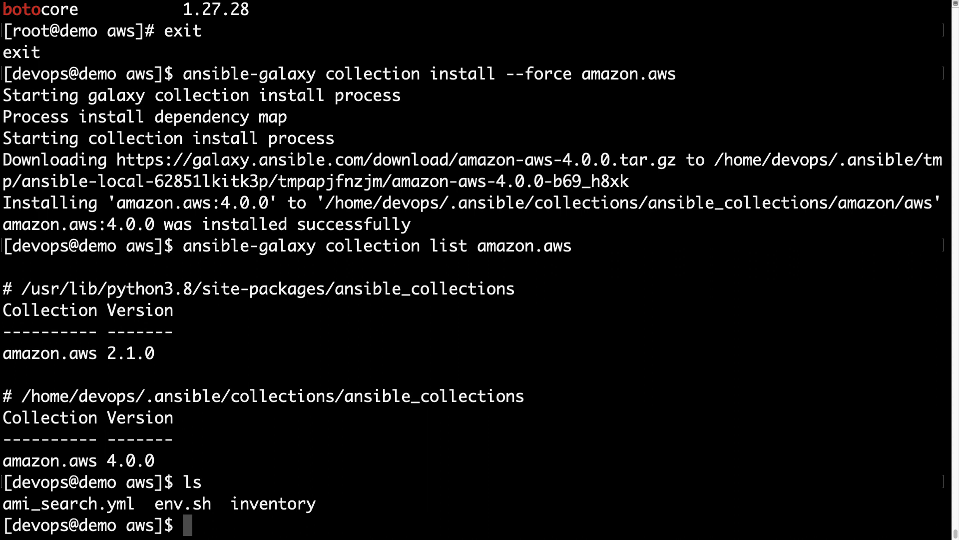
- Run ansible-playbook ami_search.yml, which fails with botocore unable to locate credentials
{"action": "type", "text": "ansible-g"}
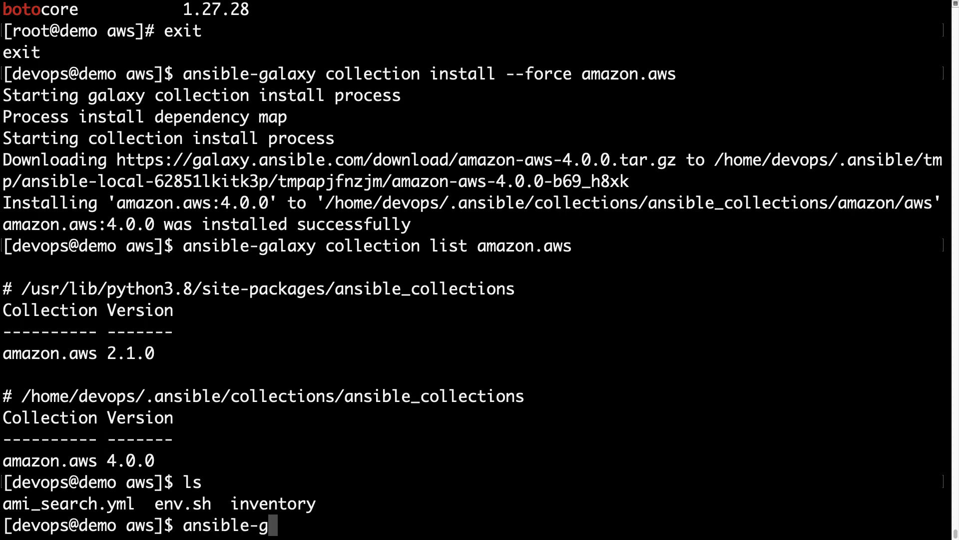
{"action": "type", "text": "ansible-playbook ami_search.yml"}
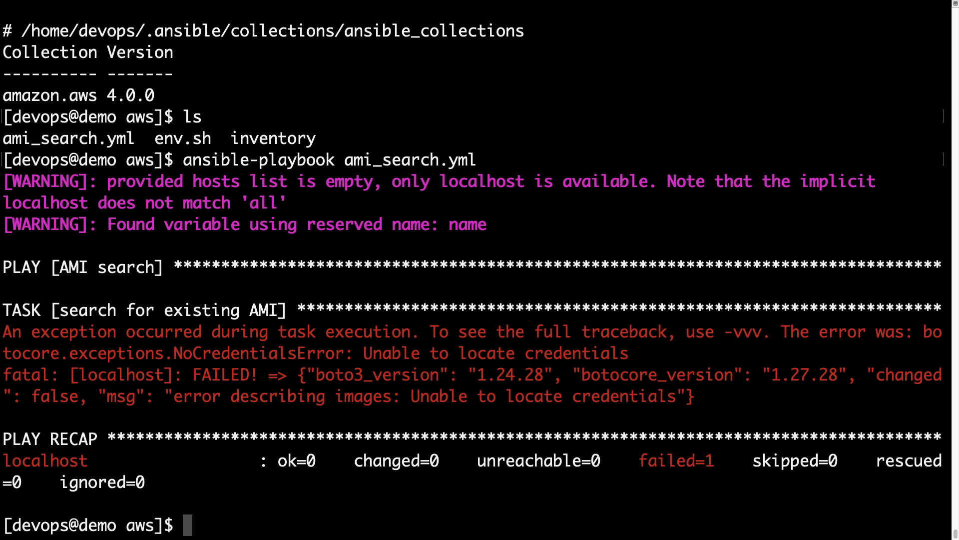
- Source env.sh and rerun ami_search.yml so the AMI search prints image details
{"action": "type", "text": "s"}
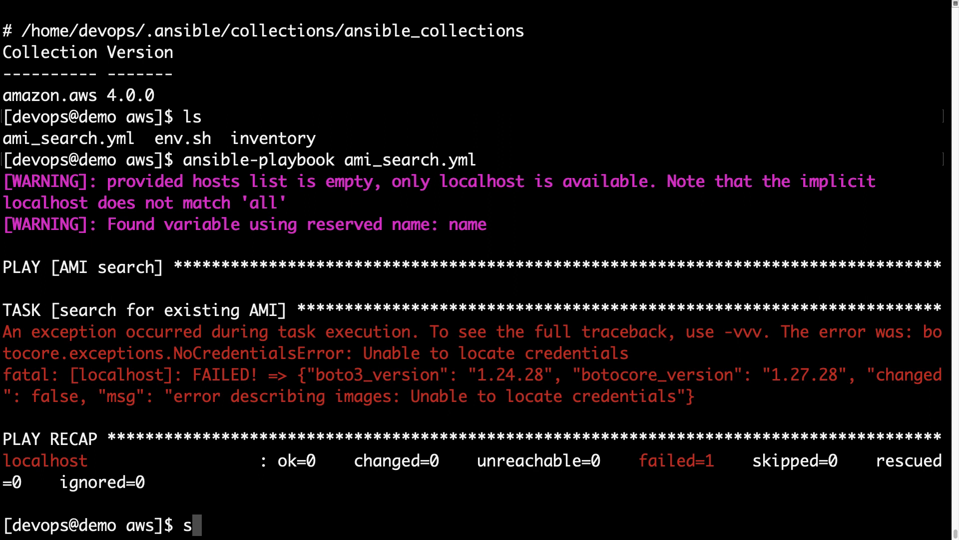
{"action": "type", "text": "ource"}
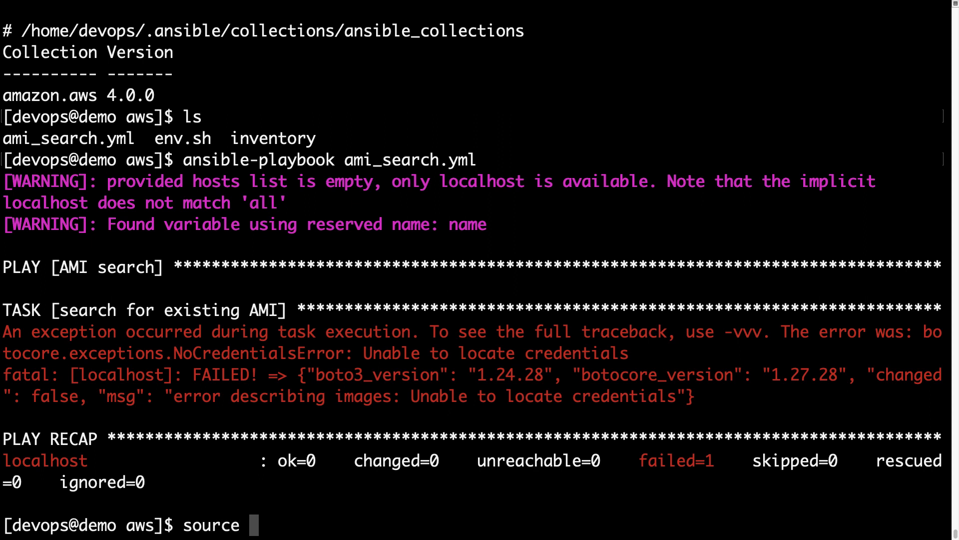
{"action": "type", "text": "env.sh"}
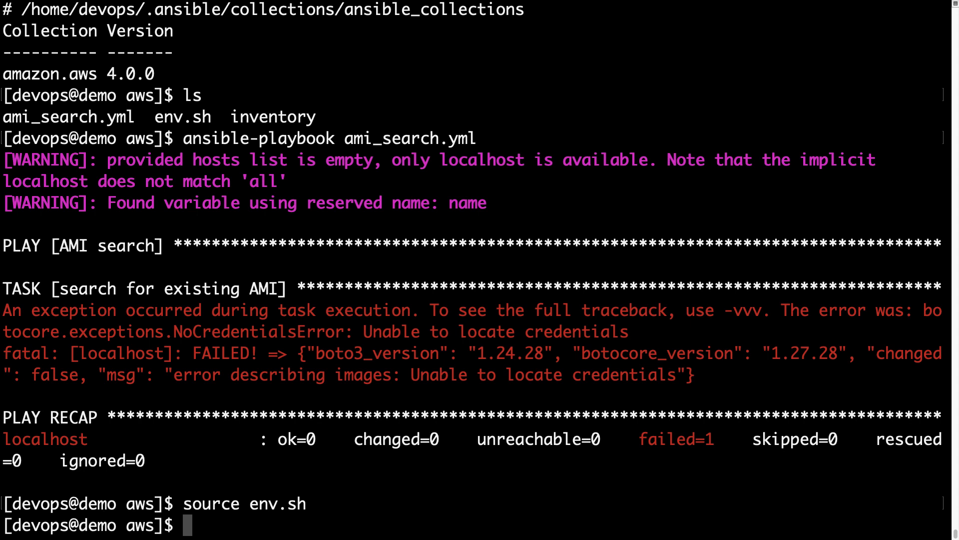
{"action": "type", "text": "ansible-p"}
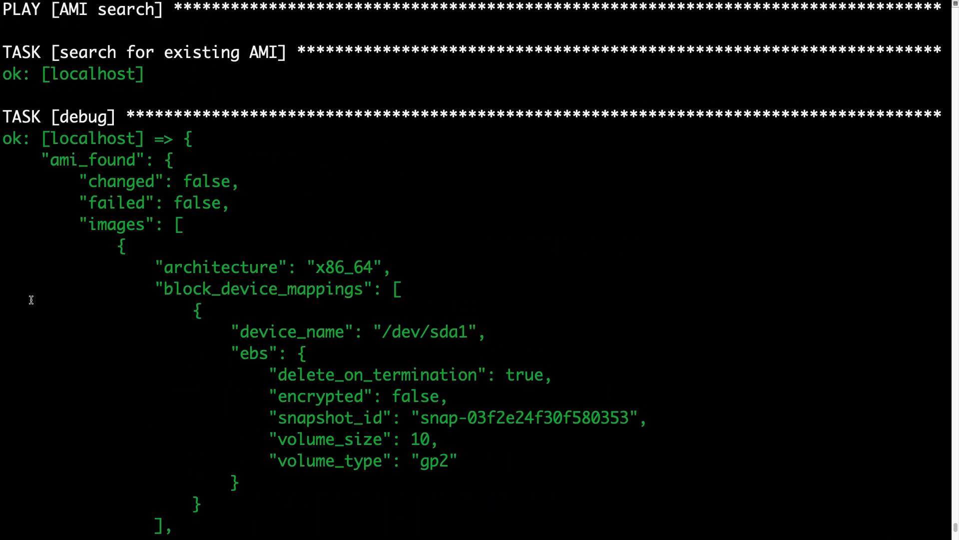
{"action": "scroll", "scroll_direction": "down", "scroll_amount": 3}
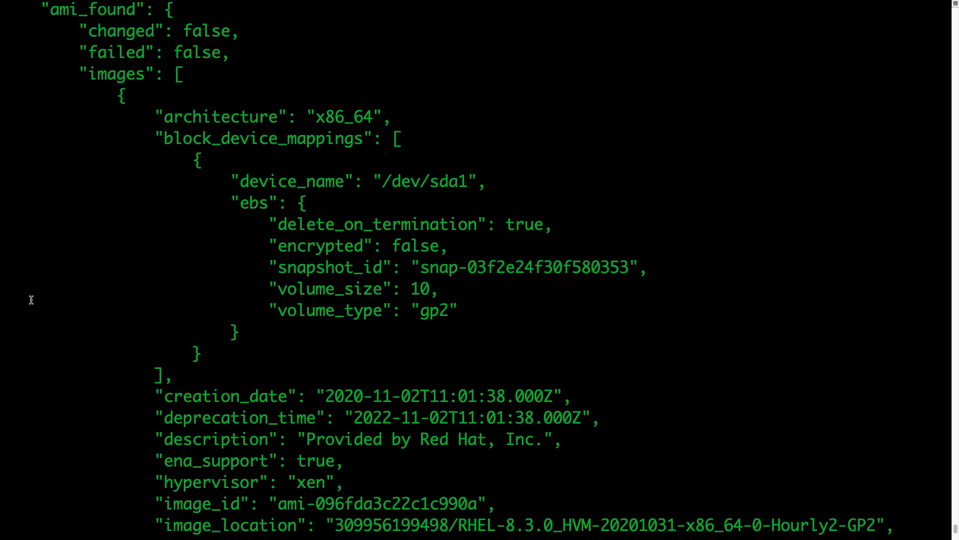
{"action": "scroll", "scroll_direction": "down", "scroll_amount": 3}
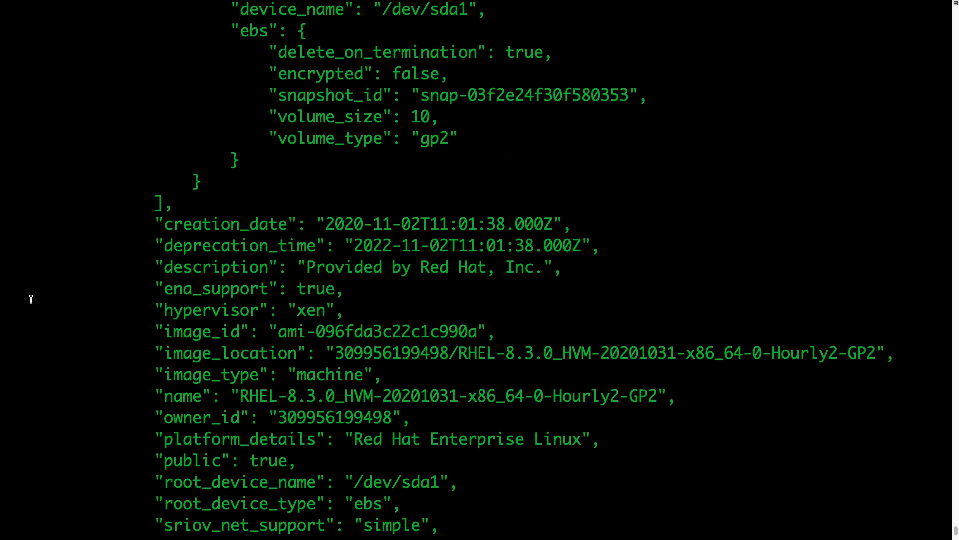
{"action": "scroll", "scroll_direction": "down", "scroll_amount": 3}
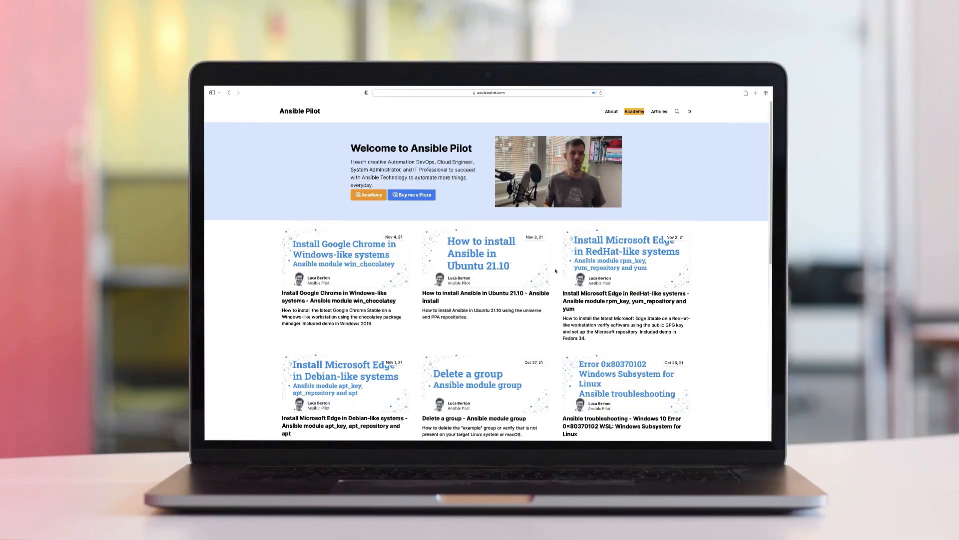
{"action": "scroll", "scroll_direction": "down", "scroll_amount": 3}
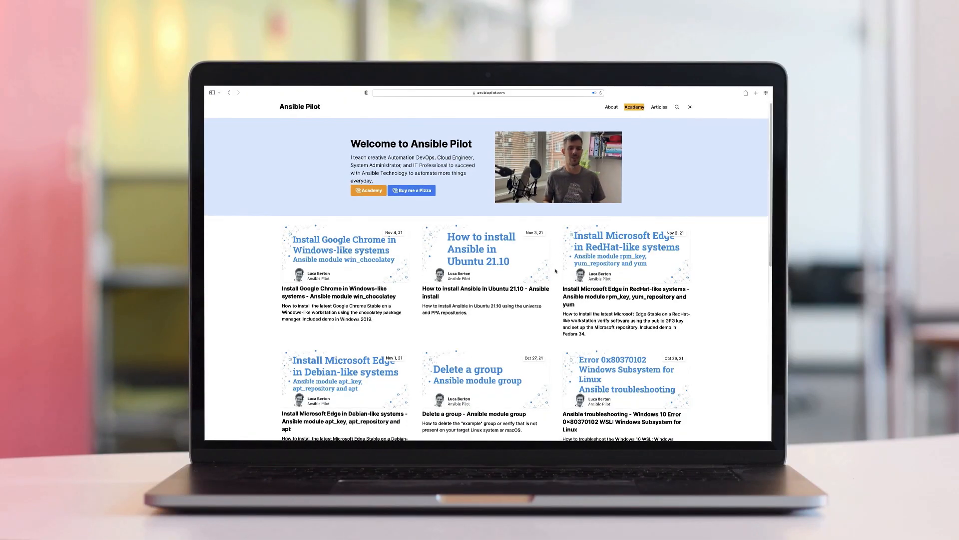
{"action": "scroll", "scroll_direction": "down", "scroll_amount": 3}
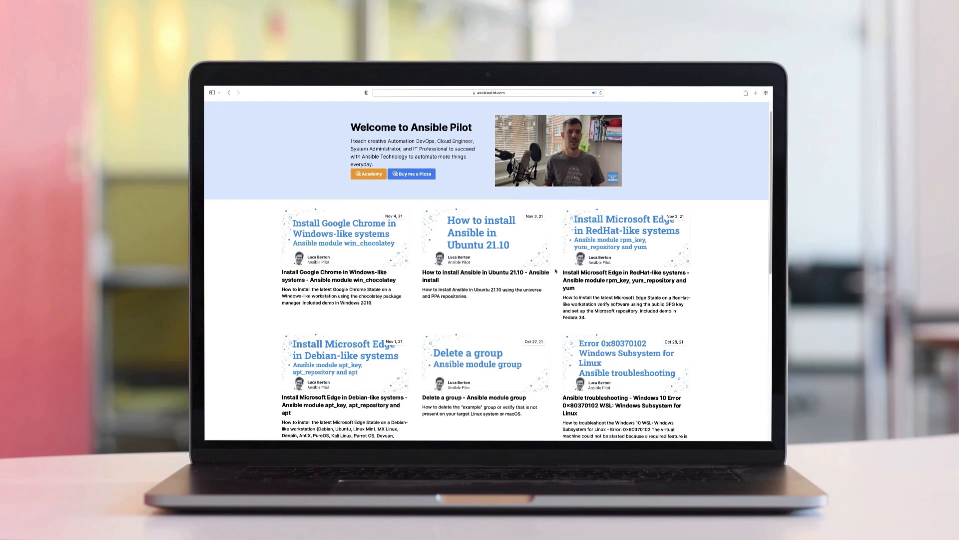
{"action": "scroll", "scroll_direction": "down", "scroll_amount": 3}
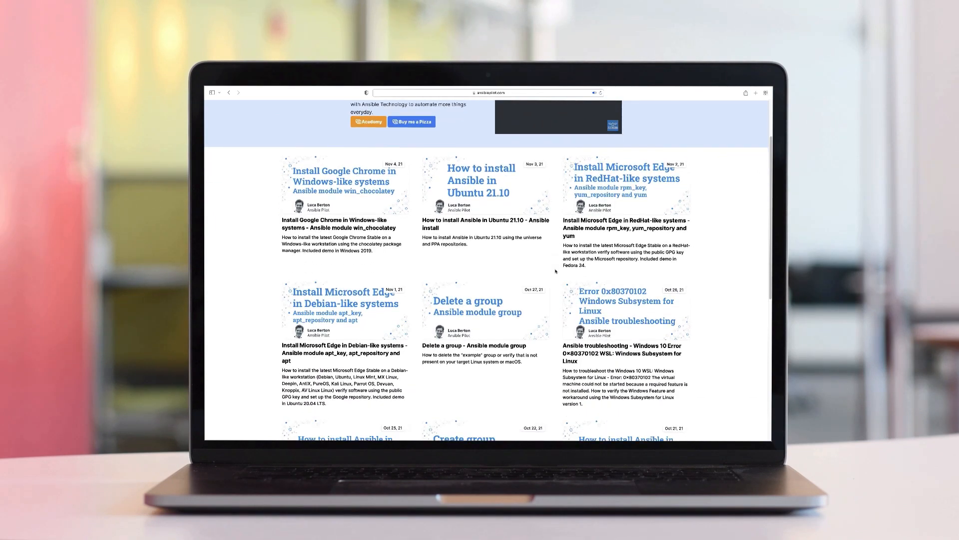
{"action": "scroll", "scroll_direction": "down", "scroll_amount": 3}
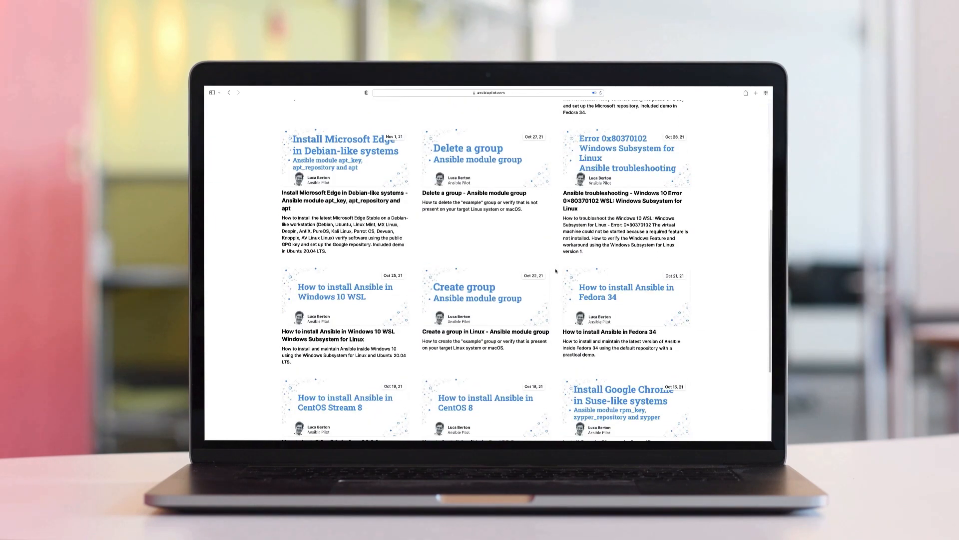
{"action": "scroll", "scroll_direction": "down", "scroll_amount": 3}
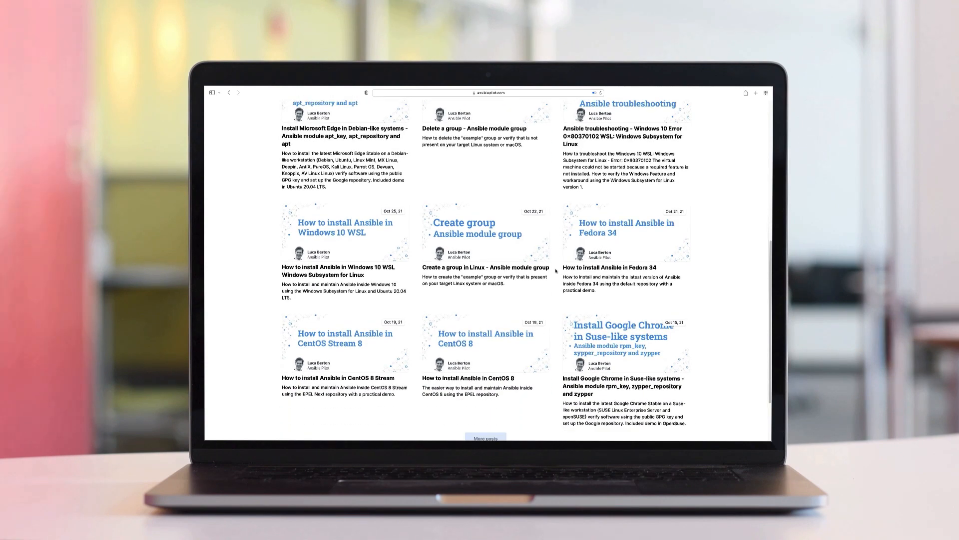
{"action": "scroll", "scroll_direction": "down", "scroll_amount": 3}
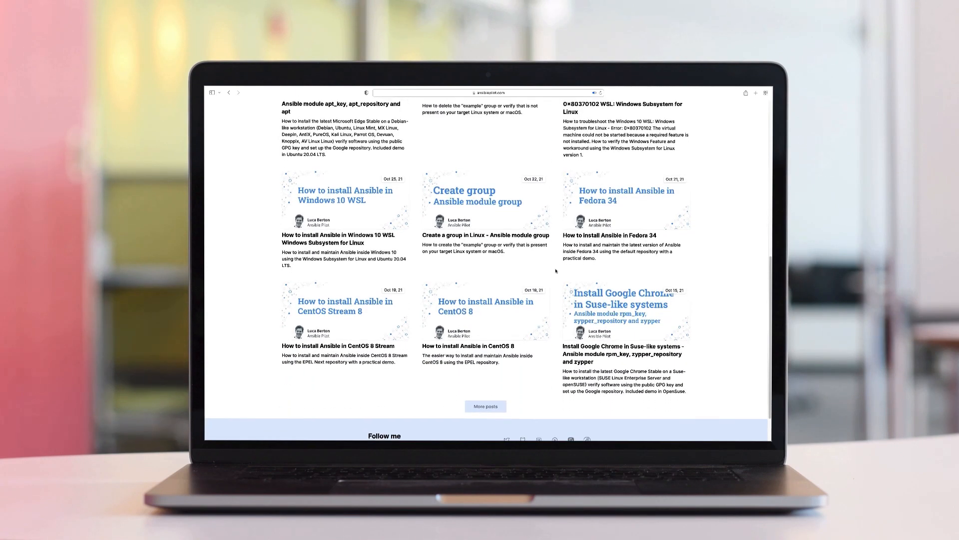